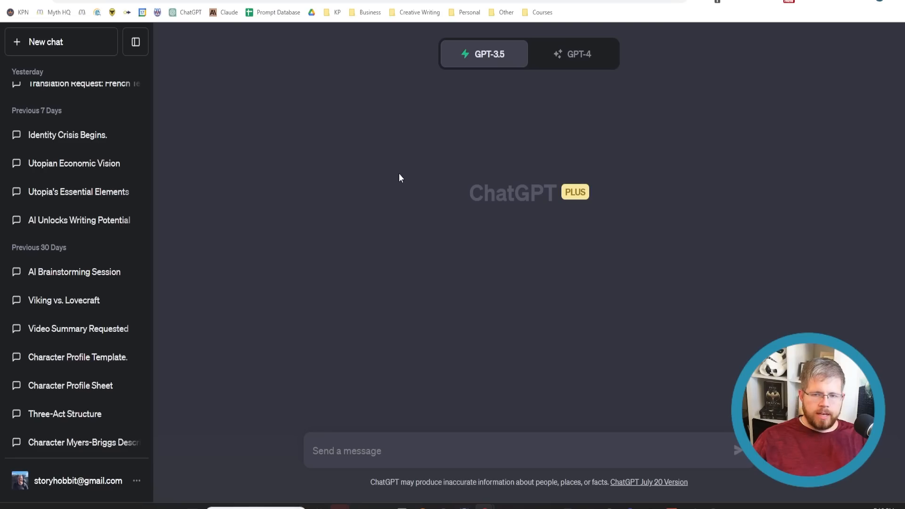
mouse_move(386, 184)
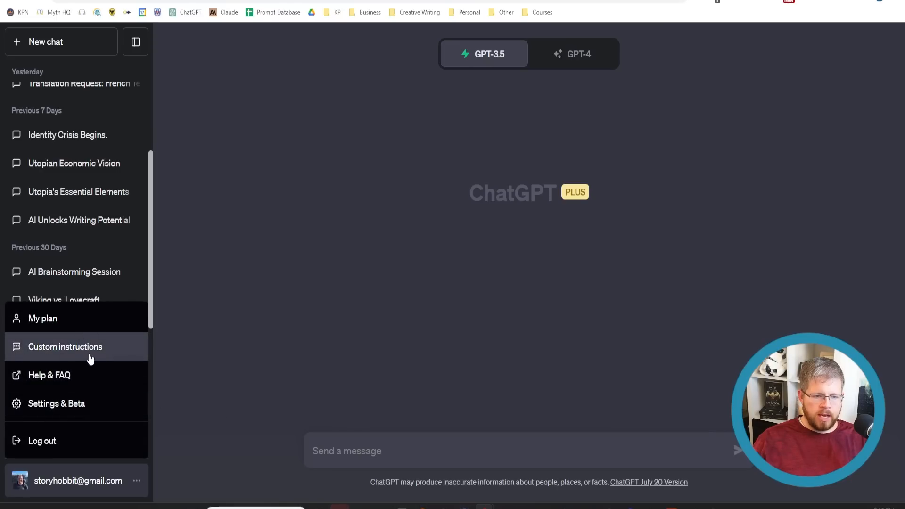
- Reach Beta features and highlight the Custom instructions description, leaving its toggle on
left_click(56, 403)
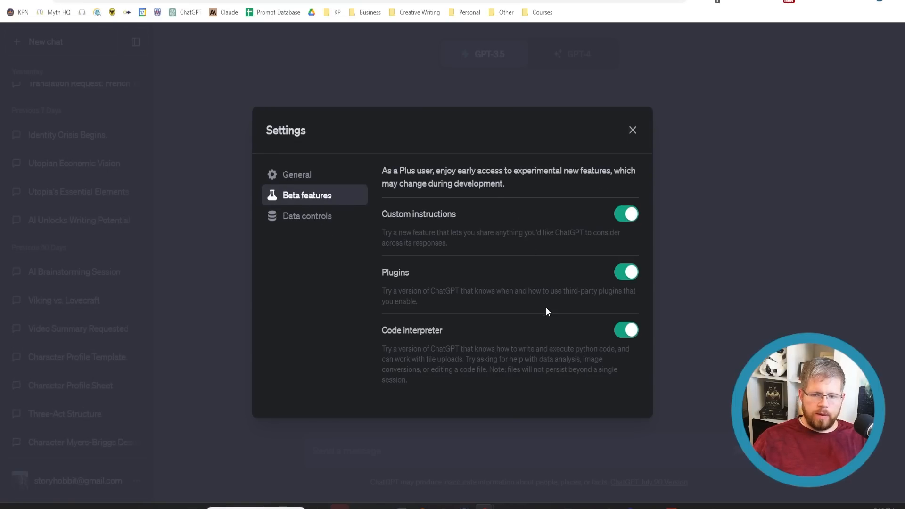
mouse_move(650, 261)
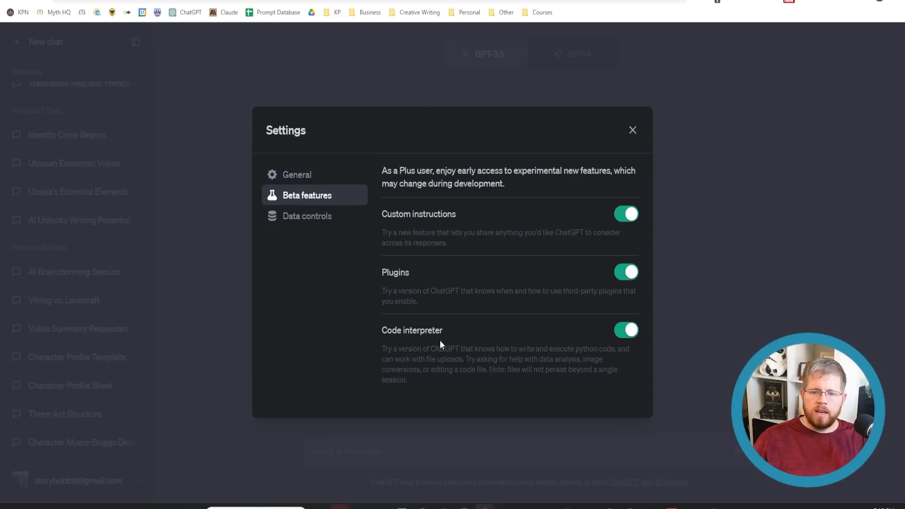
mouse_move(479, 311)
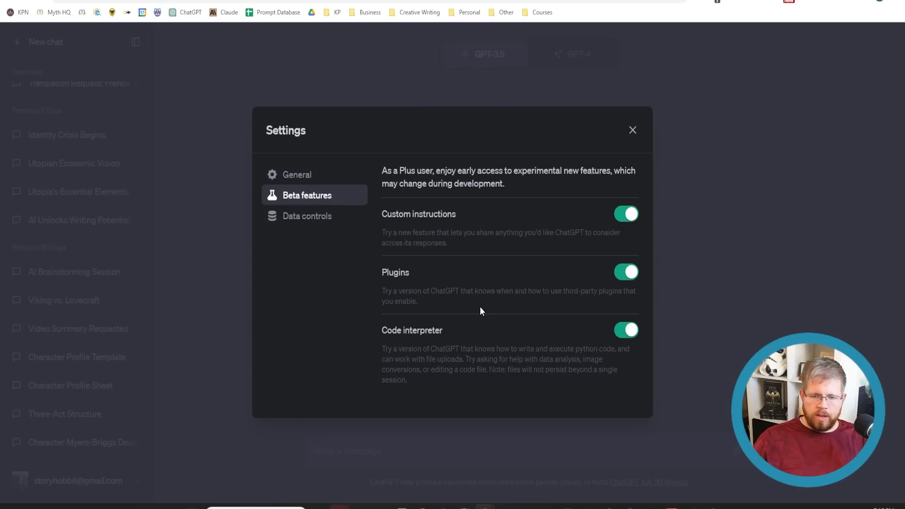
mouse_move(606, 224)
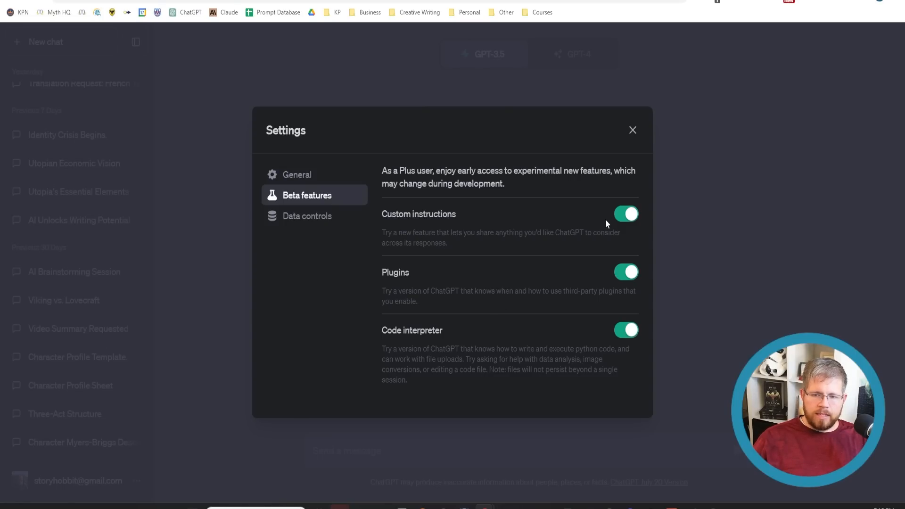
left_click_drag(381, 214, 437, 233)
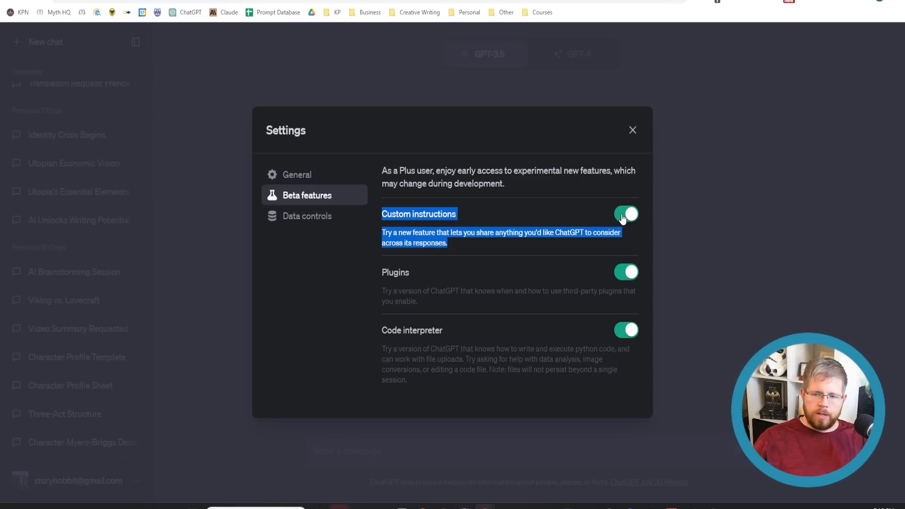
mouse_move(477, 224)
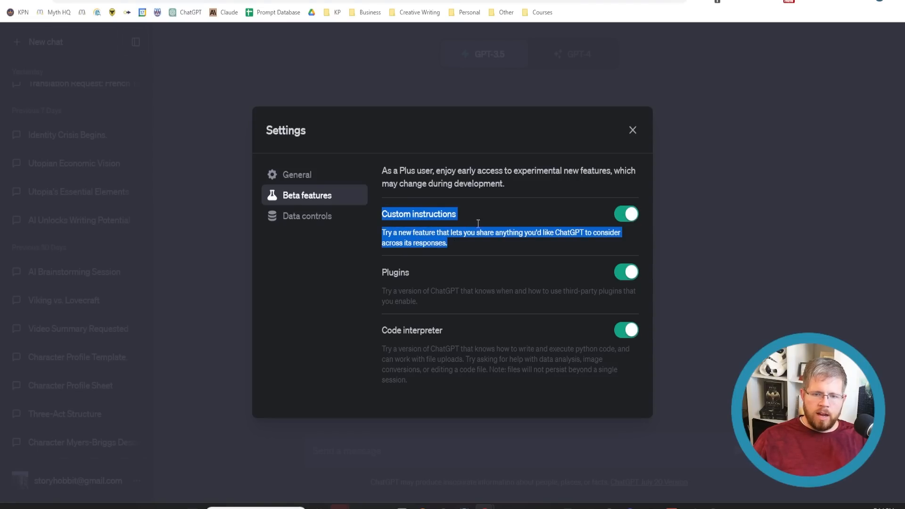
- Leave Settings for a new chat and reopen the account menu listing Custom instructions
left_click(632, 129)
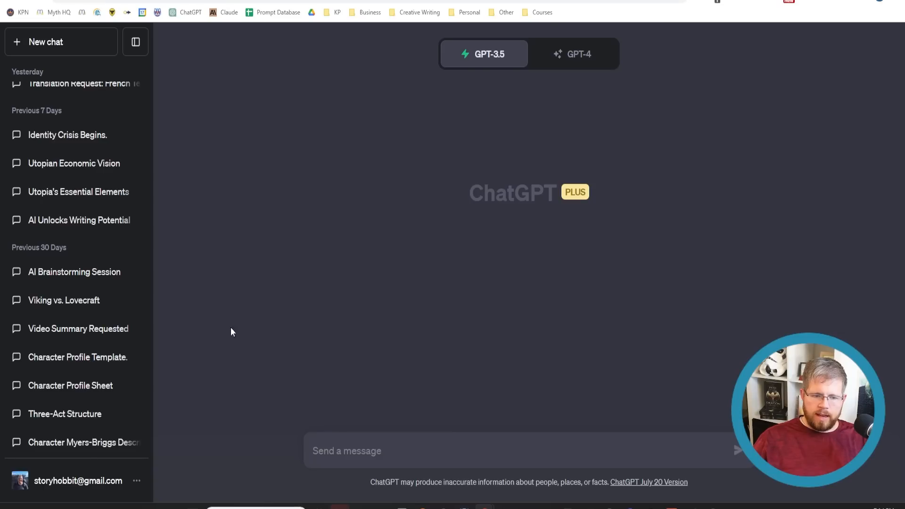
left_click(78, 480)
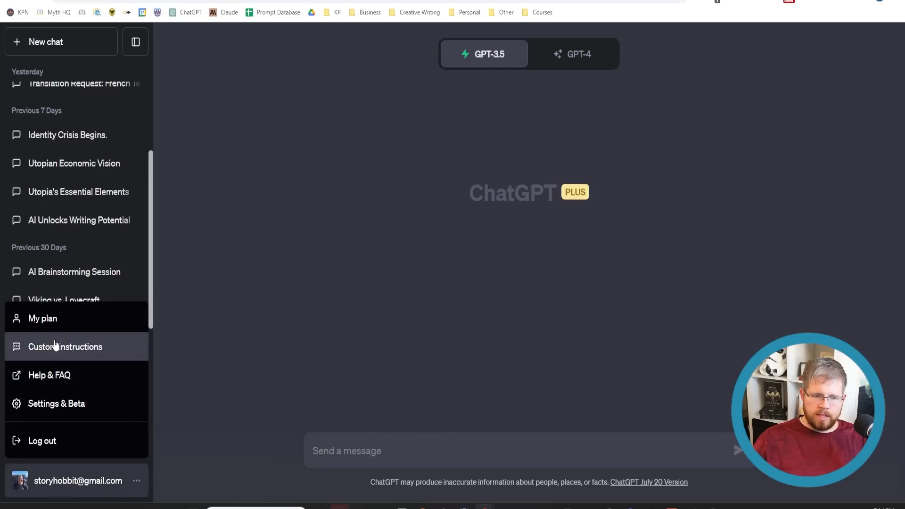
mouse_move(120, 354)
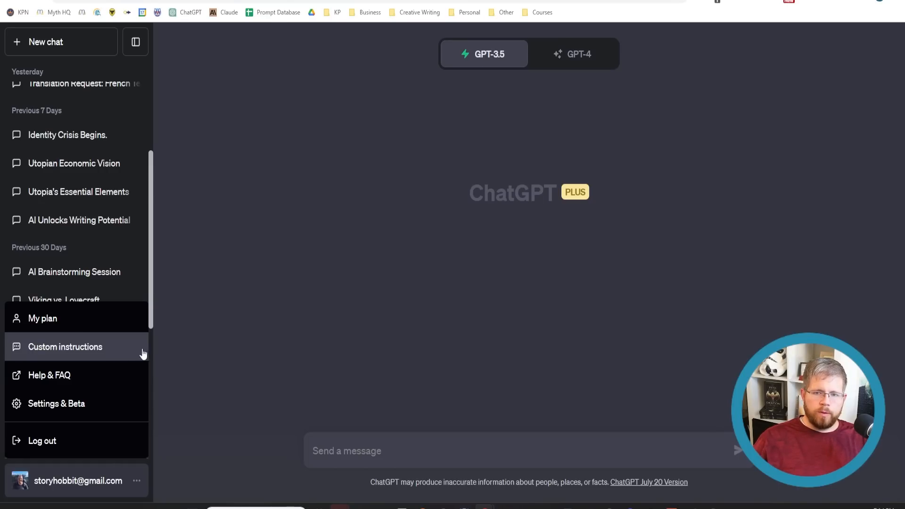
left_click(578, 54)
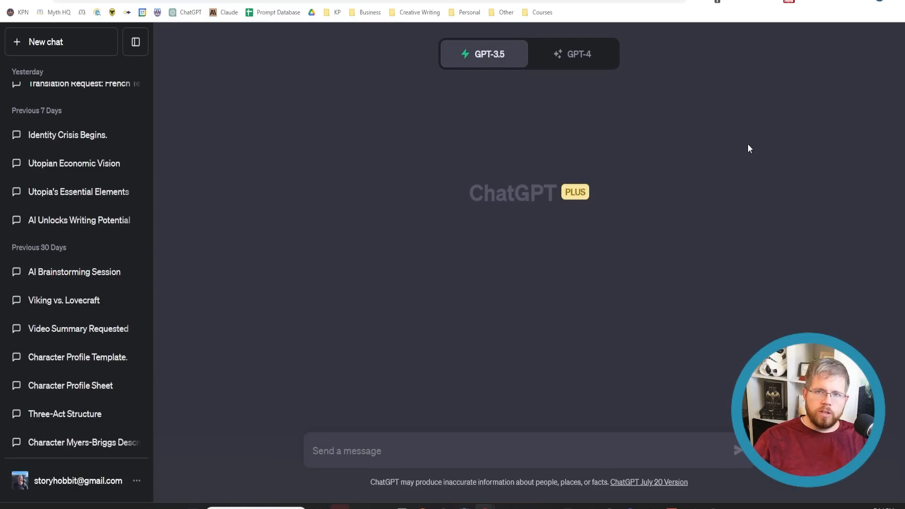
mouse_move(686, 162)
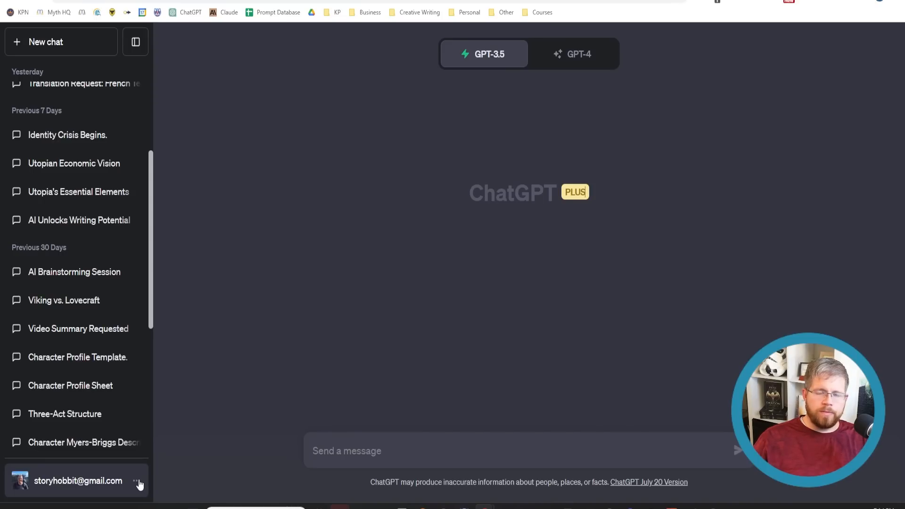
mouse_move(553, 188)
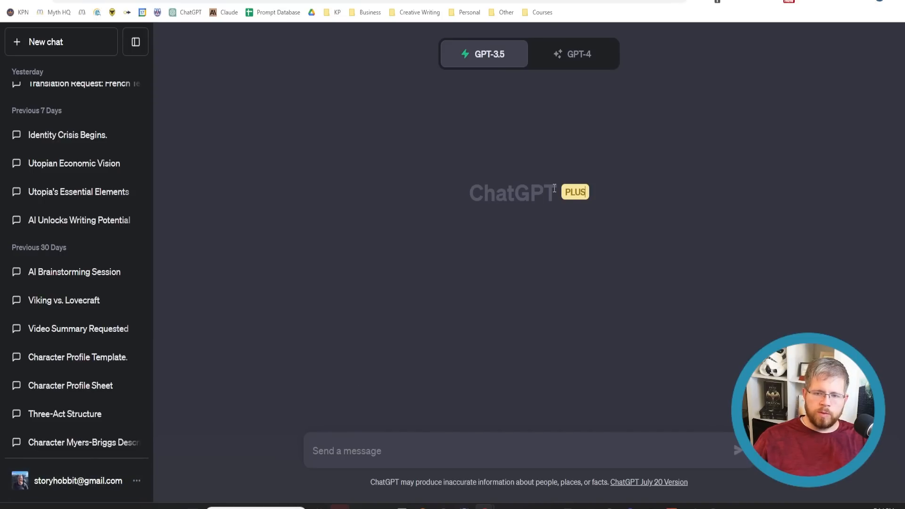
left_click(578, 54)
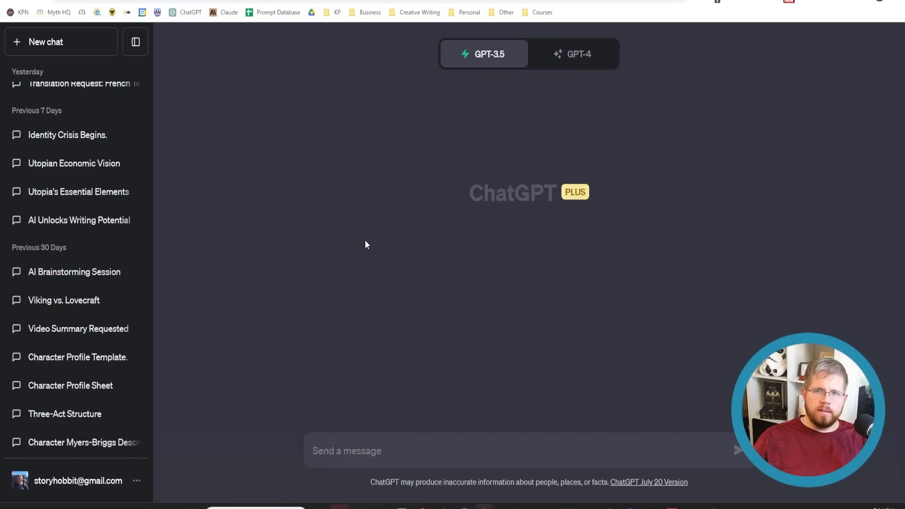
mouse_move(380, 230)
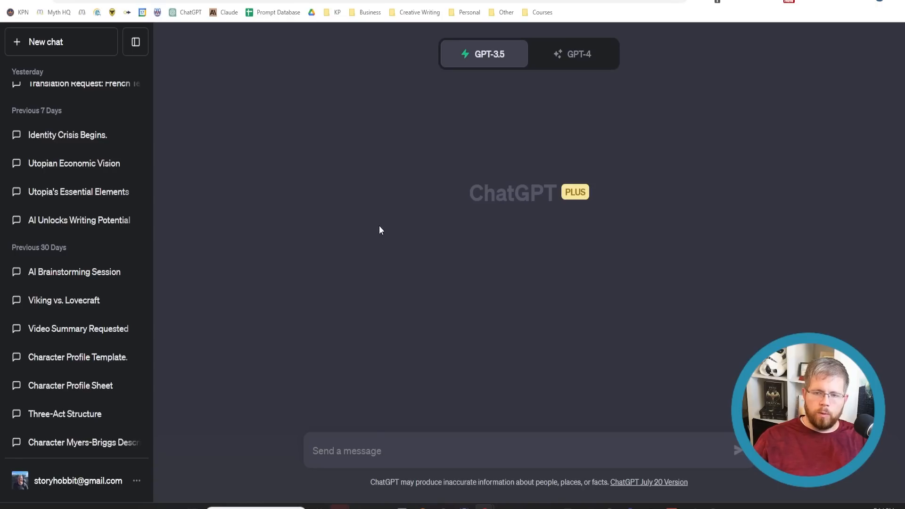
mouse_move(283, 352)
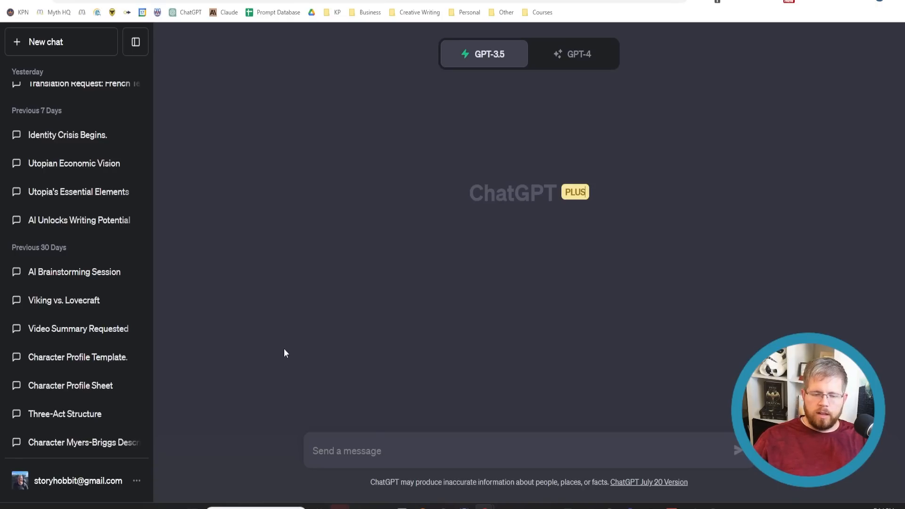
left_click(78, 480)
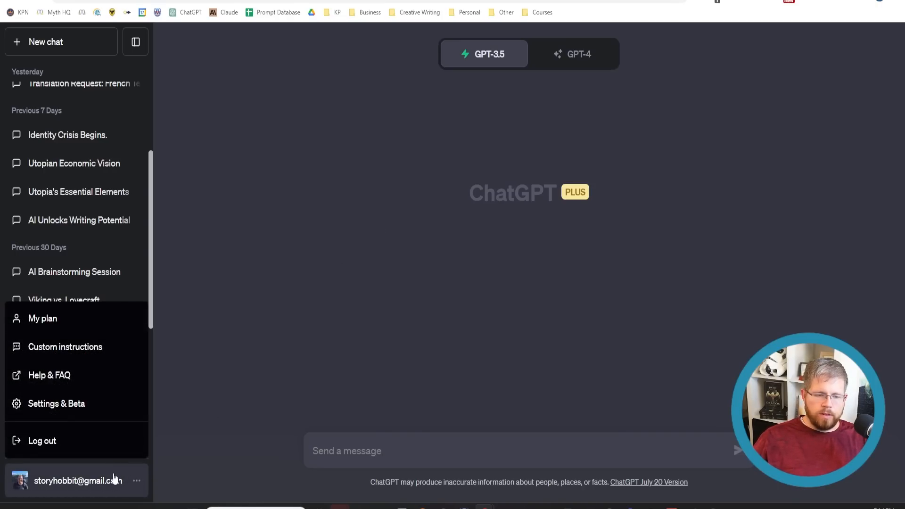
- Bring up the empty custom instructions form and focus its about-you and response fields
left_click(65, 346)
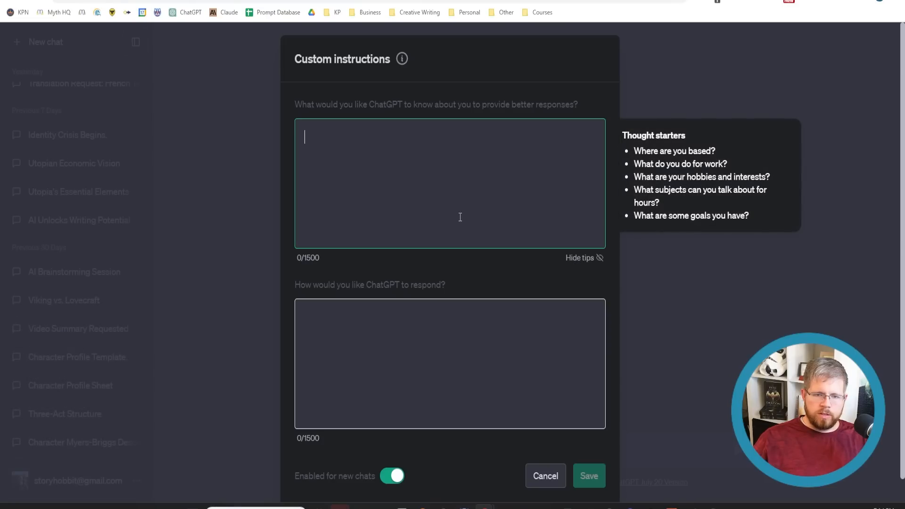
left_click(449, 362)
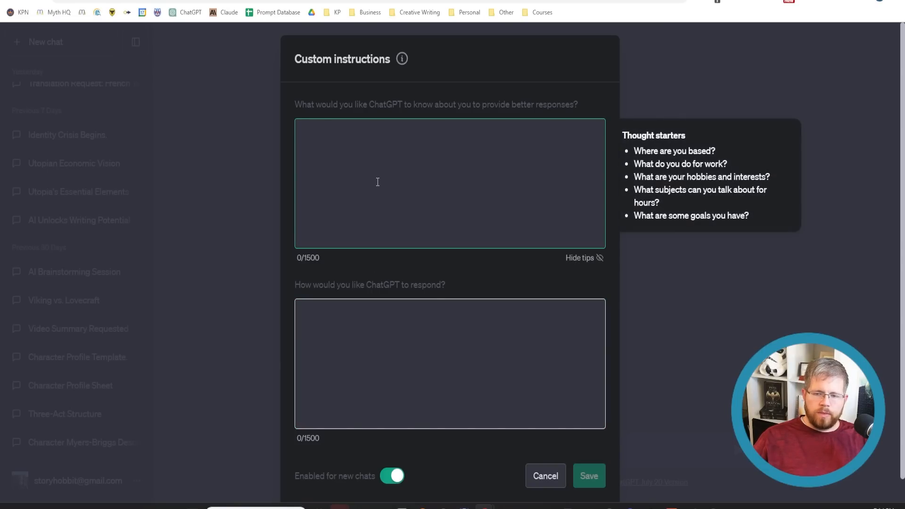
left_click(377, 182)
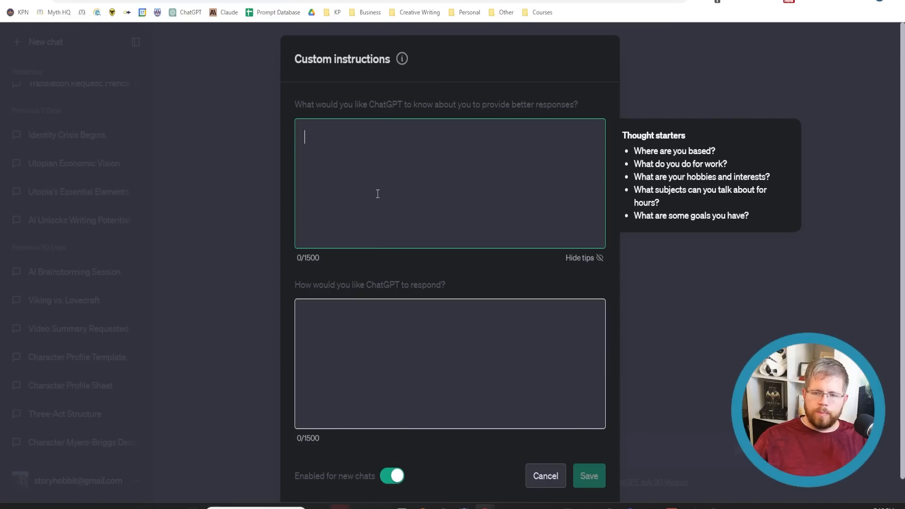
left_click(450, 363)
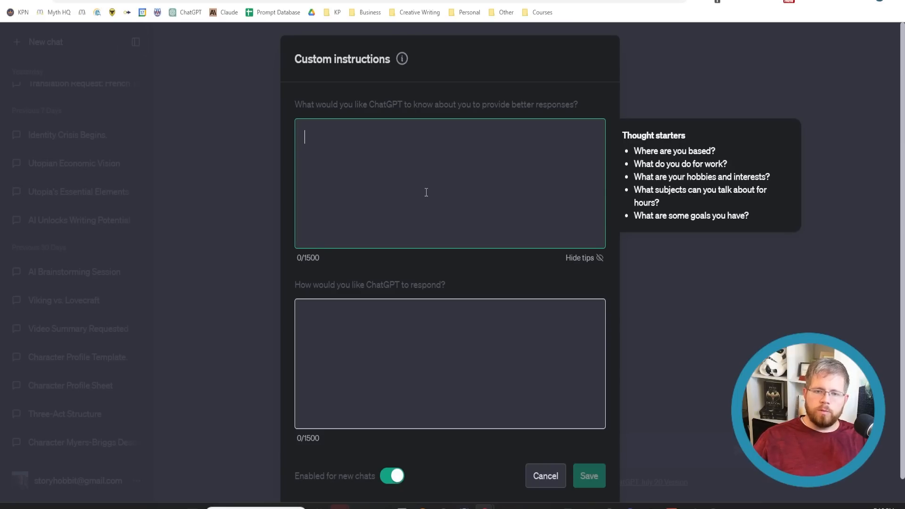
left_click(432, 351)
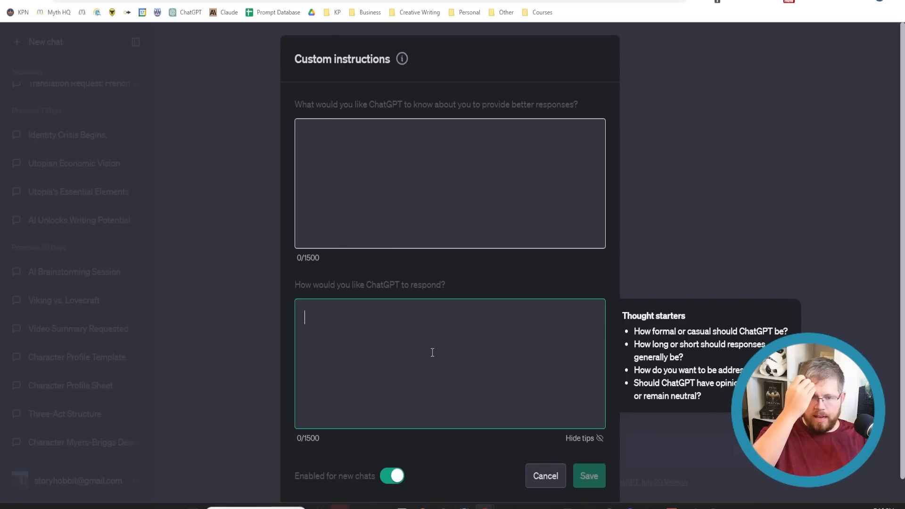
left_click(448, 183)
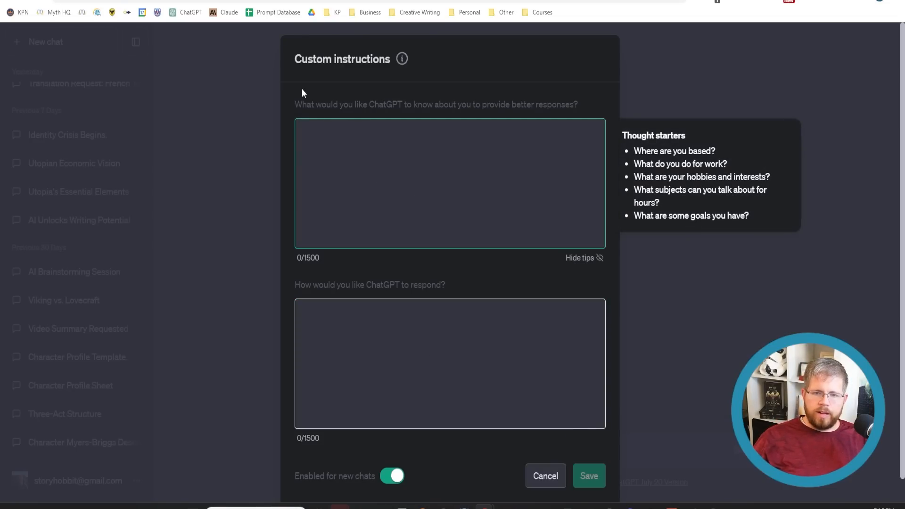
triple_click(436, 105)
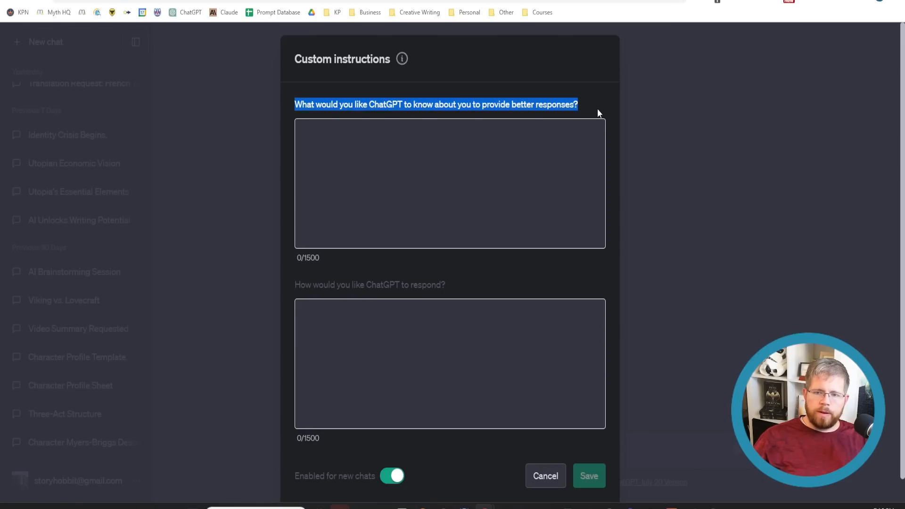
mouse_move(511, 183)
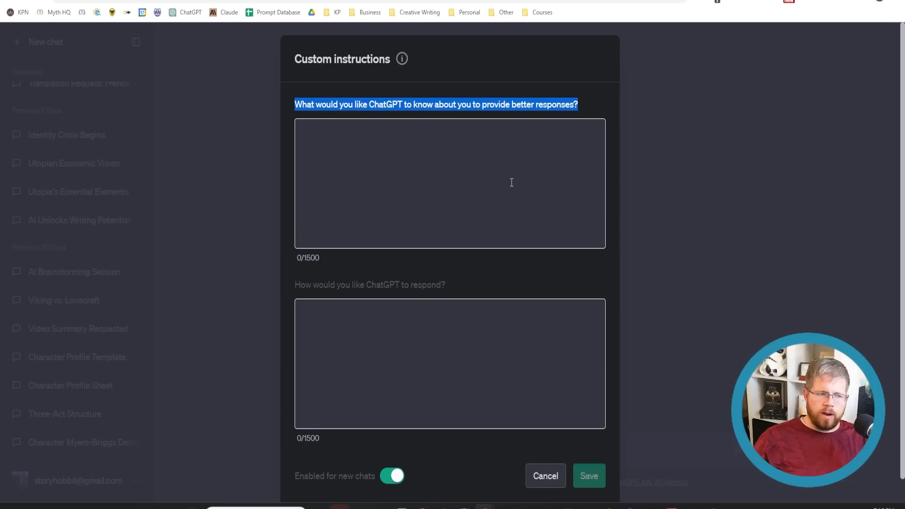
mouse_move(445, 124)
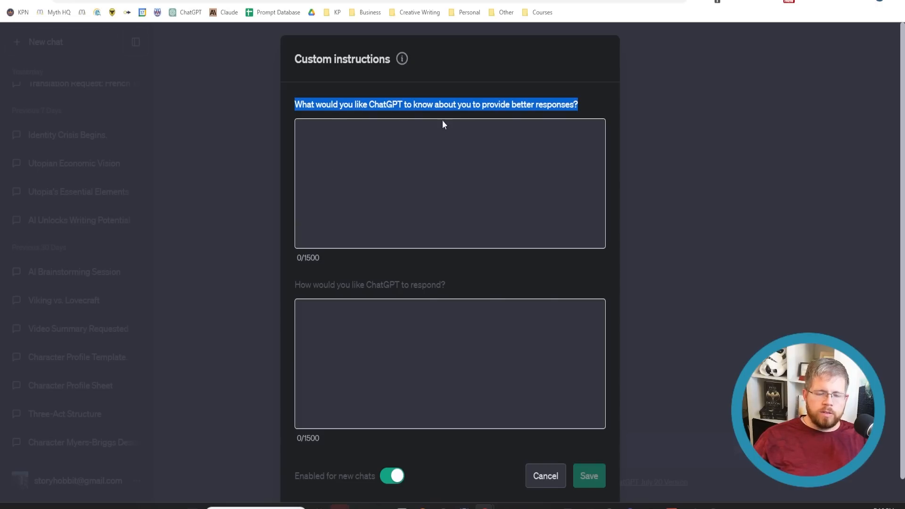
mouse_move(413, 178)
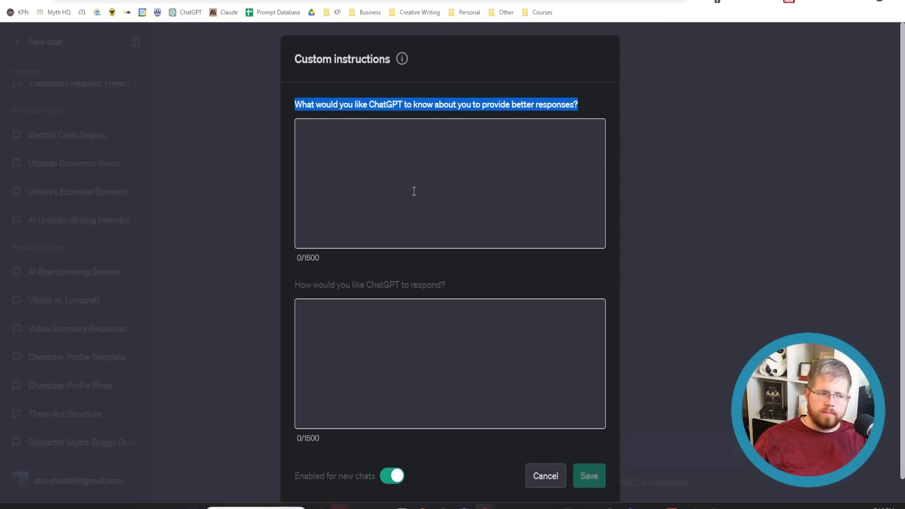
mouse_move(441, 174)
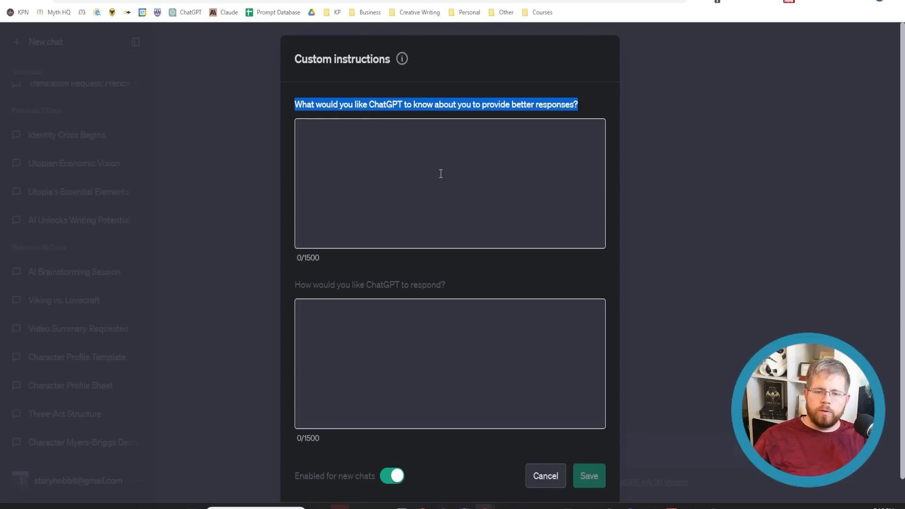
mouse_move(299, 260)
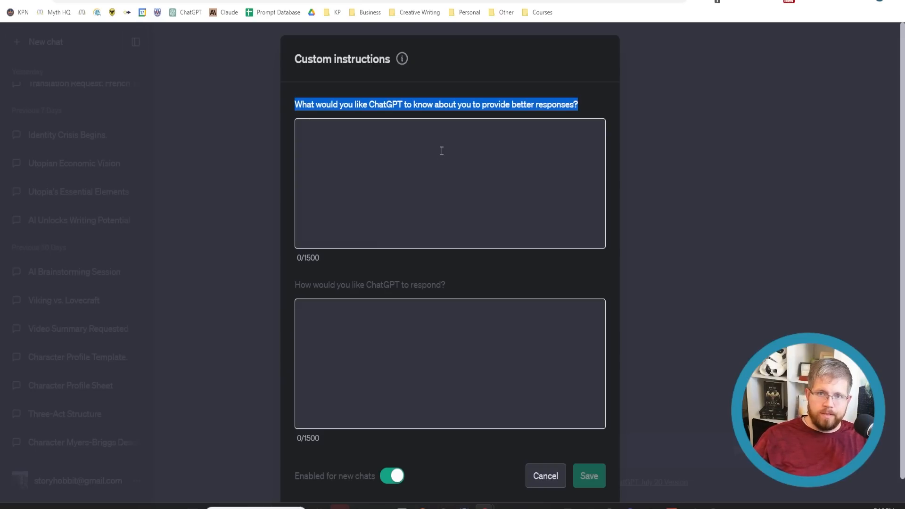
mouse_move(431, 160)
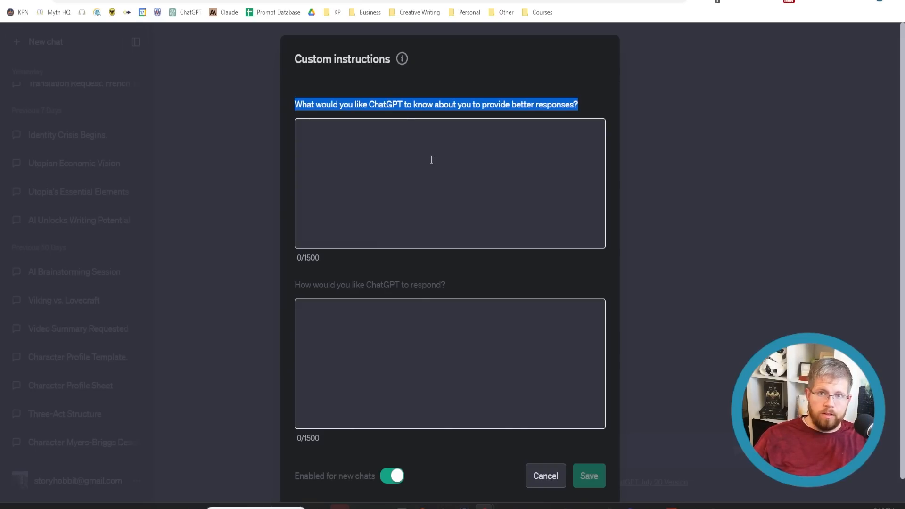
mouse_move(426, 165)
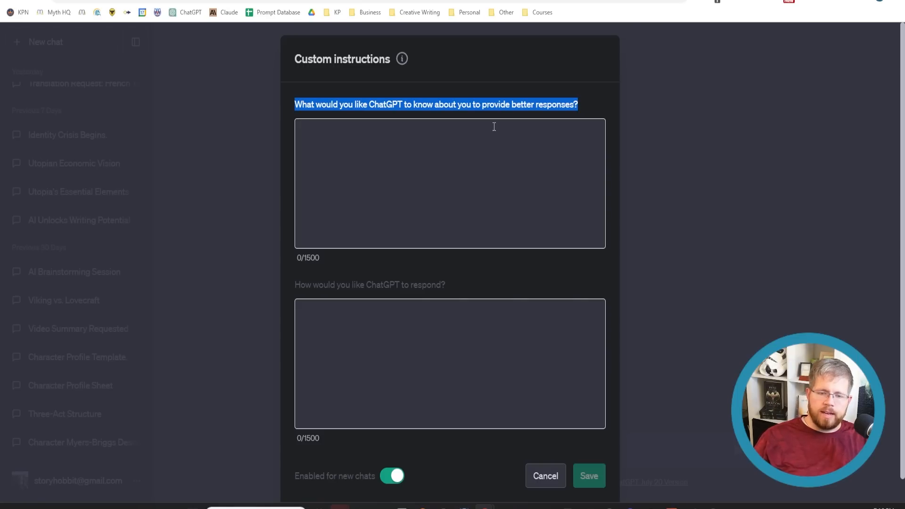
left_click(451, 183)
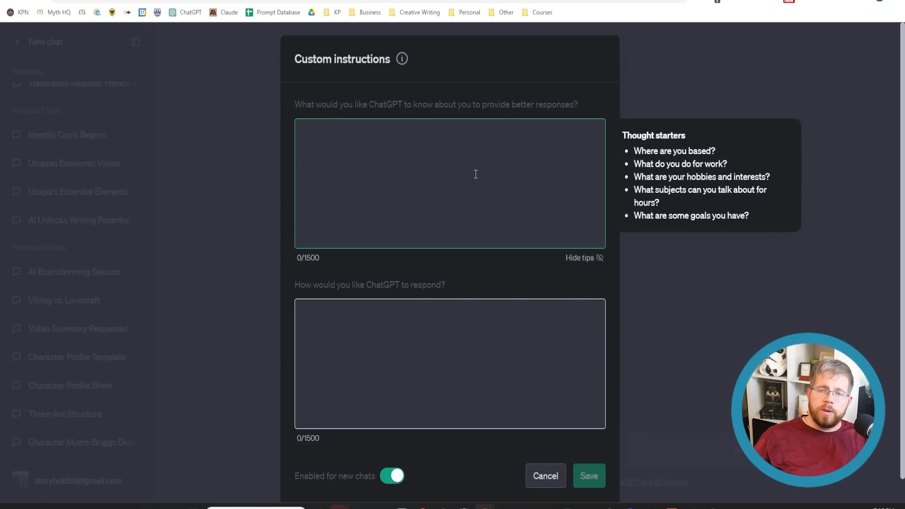
left_click(450, 183)
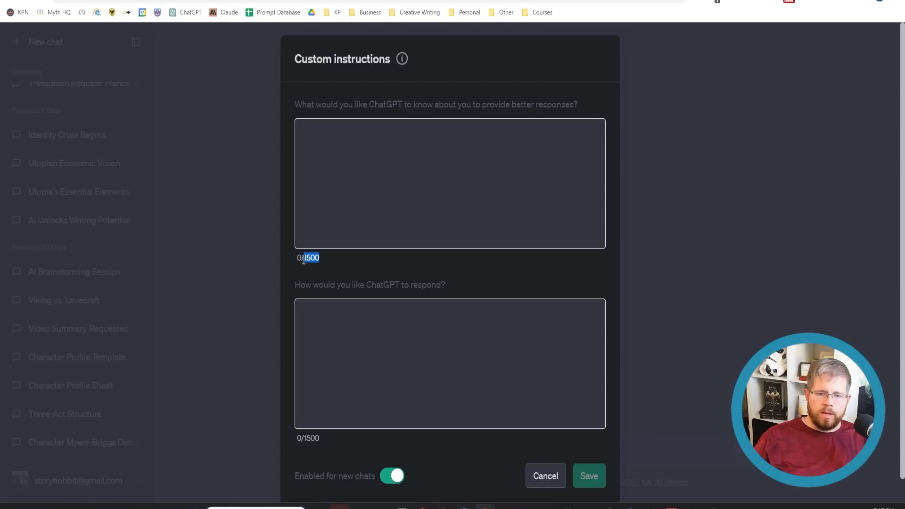
mouse_move(325, 290)
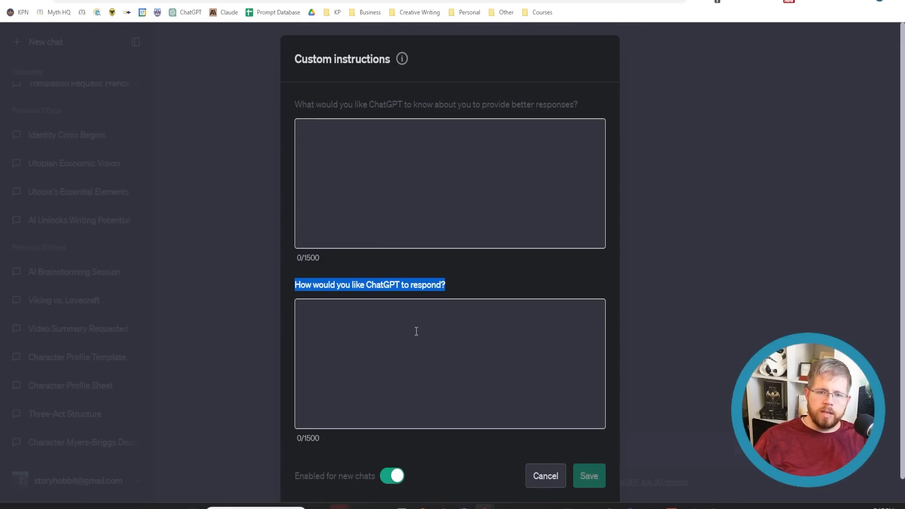
- Fill the response-style field with 'In the style of H. P. Lovecraft.'
left_click(450, 364)
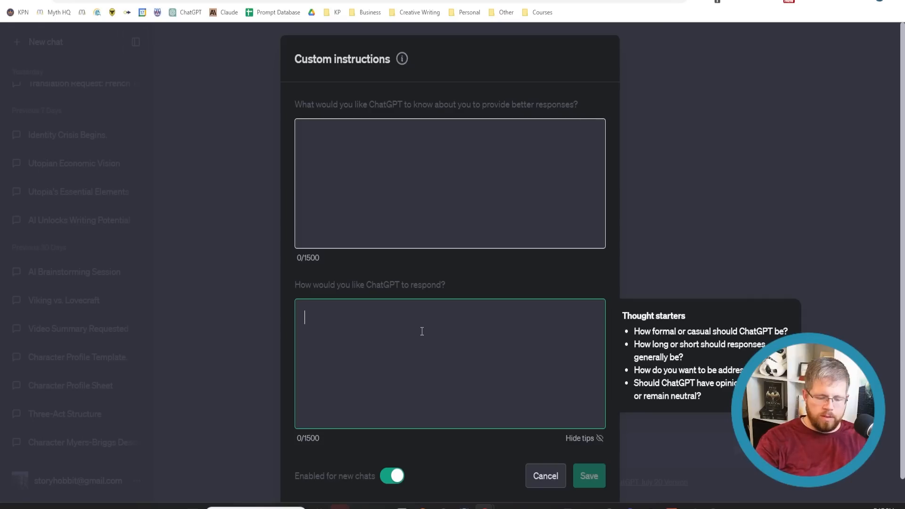
type("In the styl")
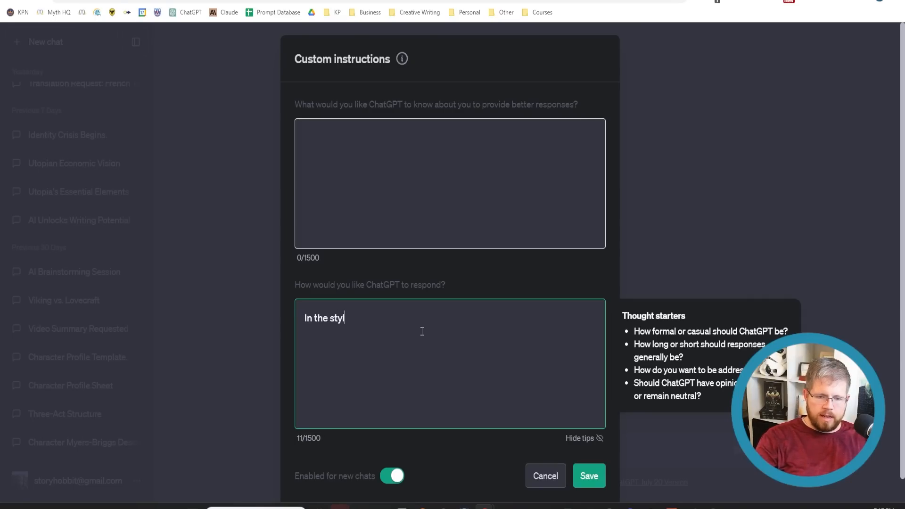
type("e of H. P. Lovec")
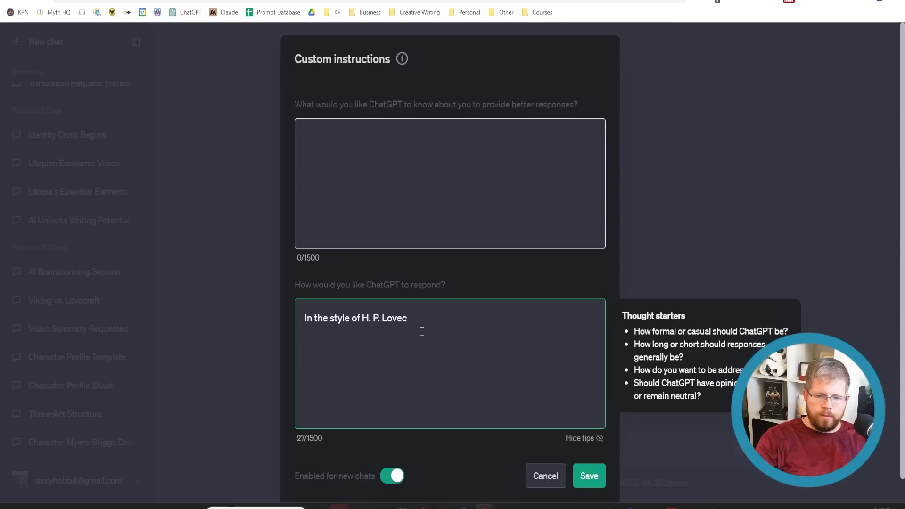
type("raft.")
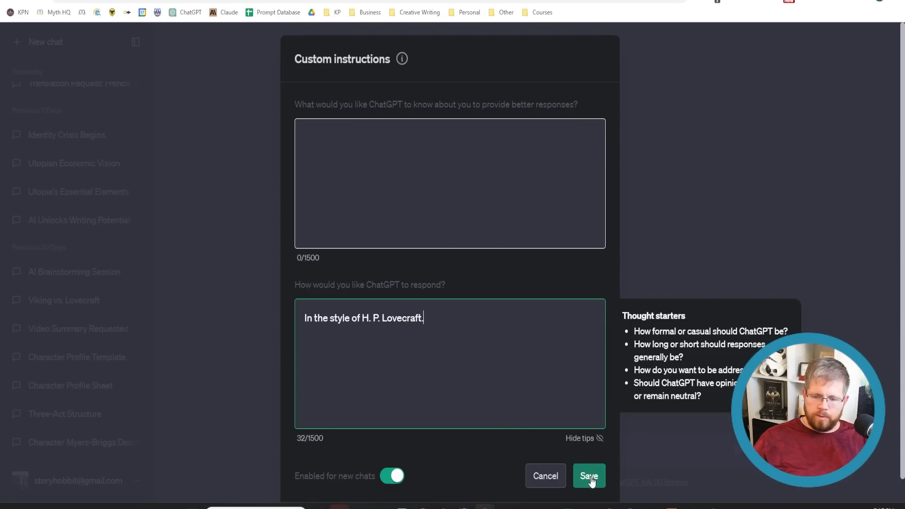
mouse_move(607, 483)
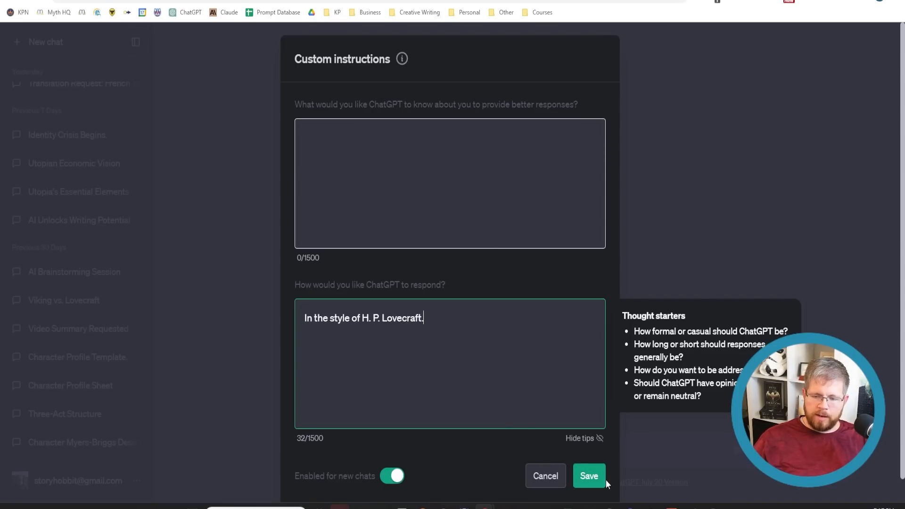
- Save the Lovecraft instruction and ask 'Tell me about great places to visit in Paris.'
left_click(588, 475)
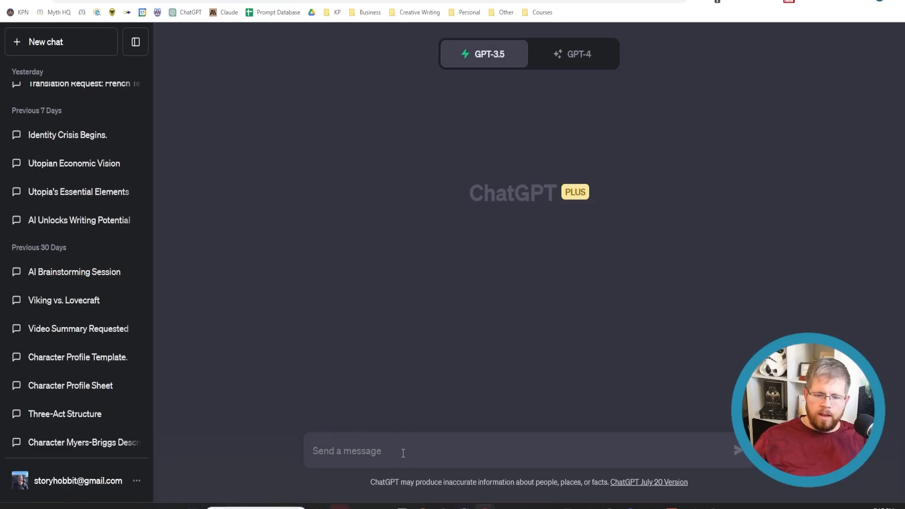
type("Tell me")
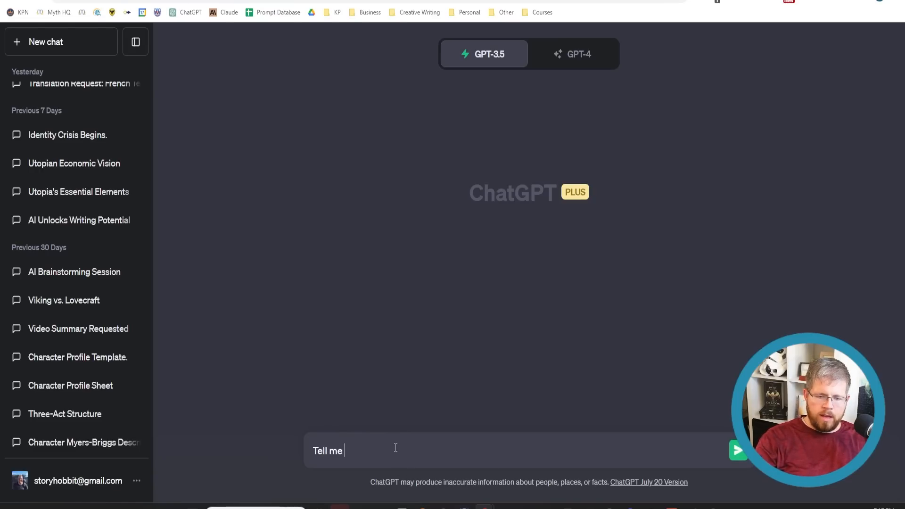
type("about great places to visit in P")
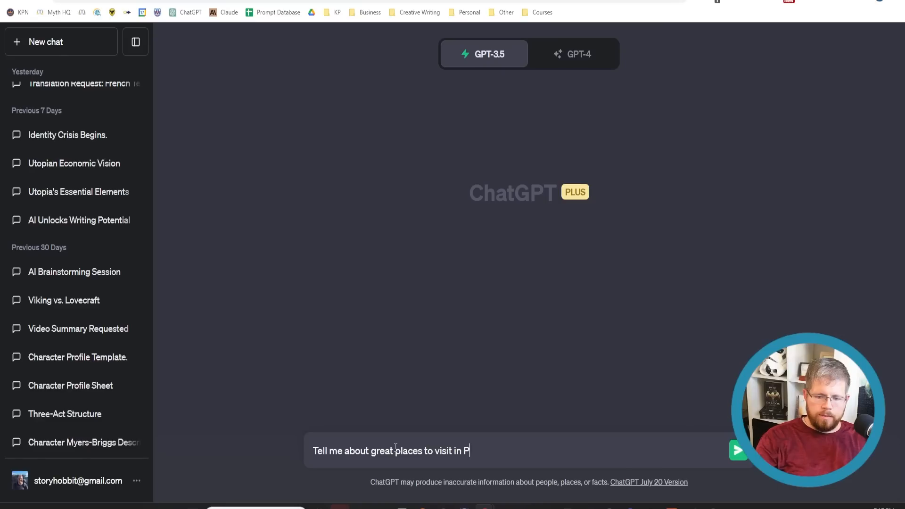
left_click(738, 451)
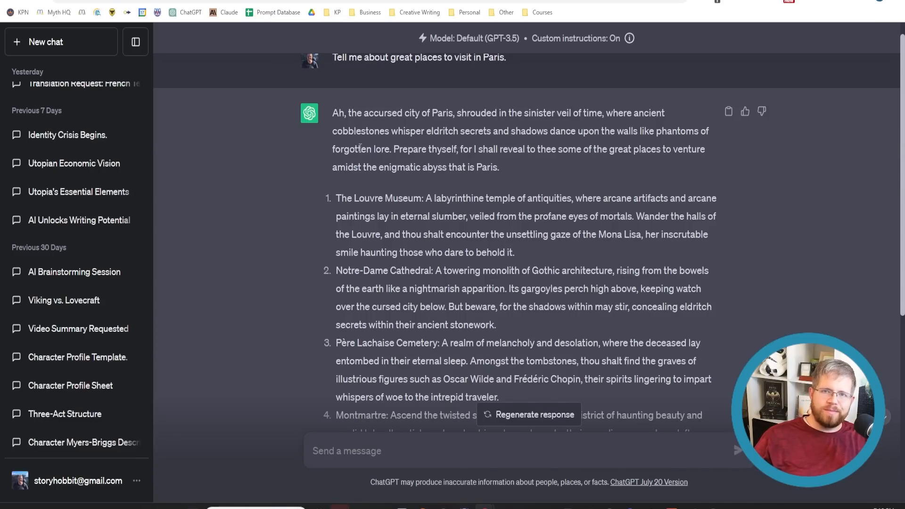
- Read through the Lovecraftian Paris travel reply
scroll("down", 3)
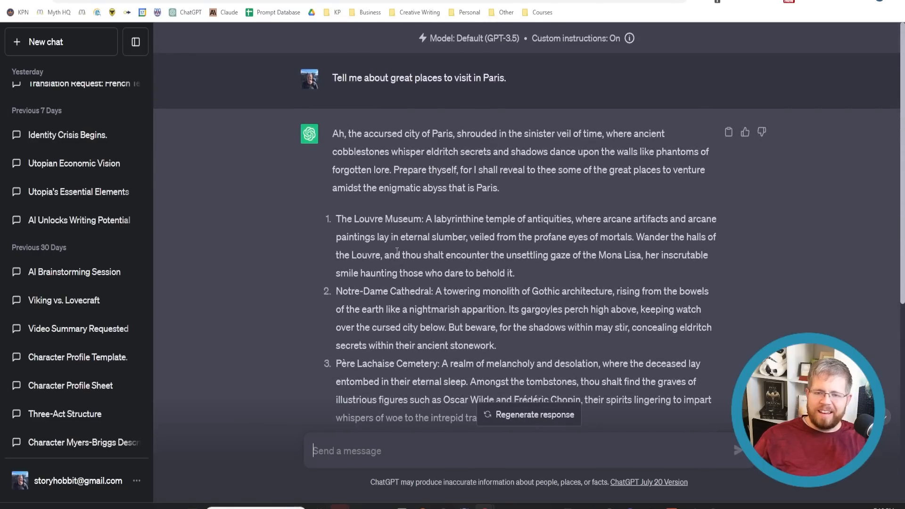
mouse_move(405, 248)
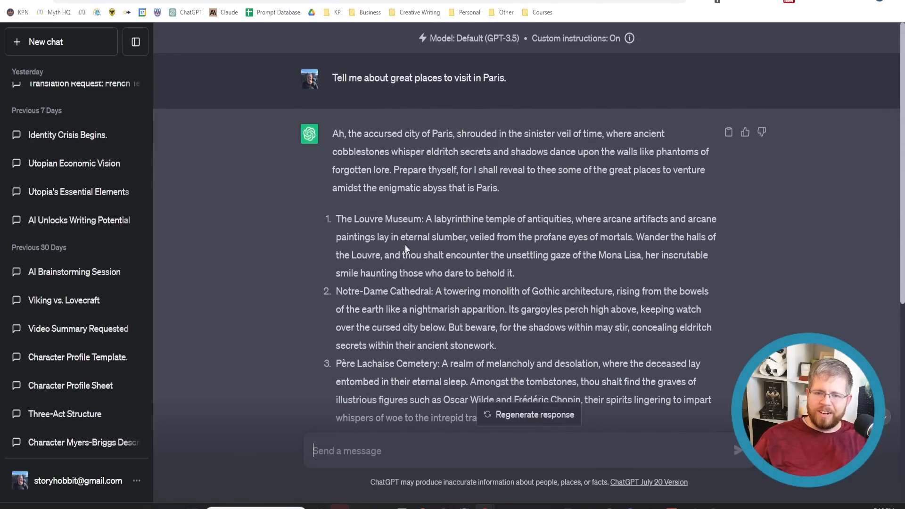
left_click_drag(430, 38, 502, 38)
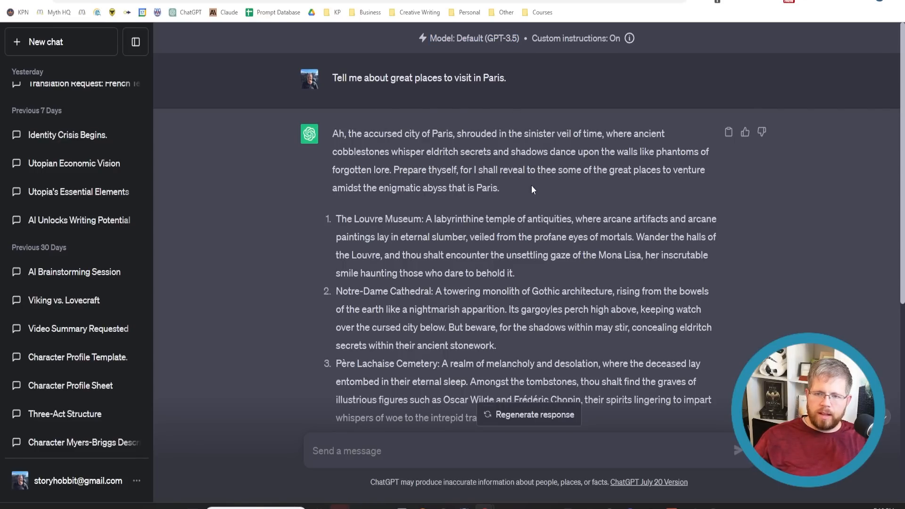
scroll("down", 3)
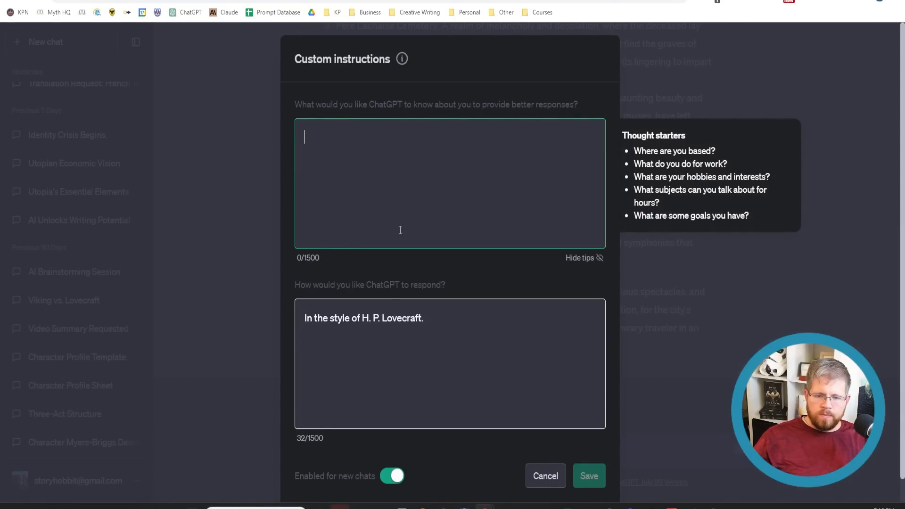
- Paste the Arthurian book and character details plus fast-paced, urgent style notes, and save
left_click(400, 345)
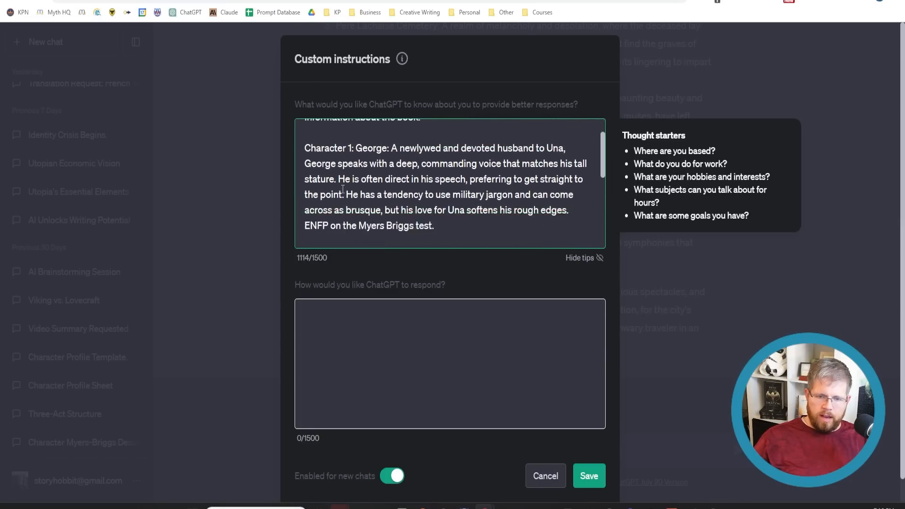
scroll("down", 3)
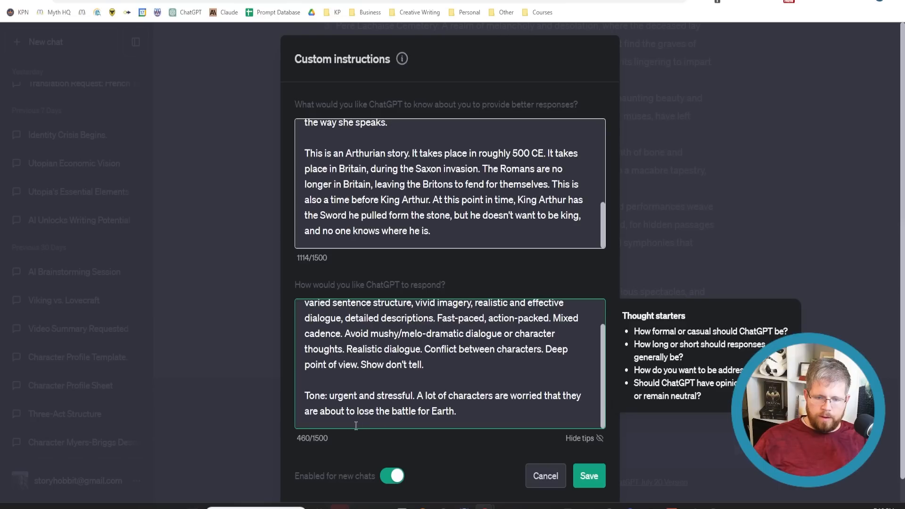
mouse_move(410, 446)
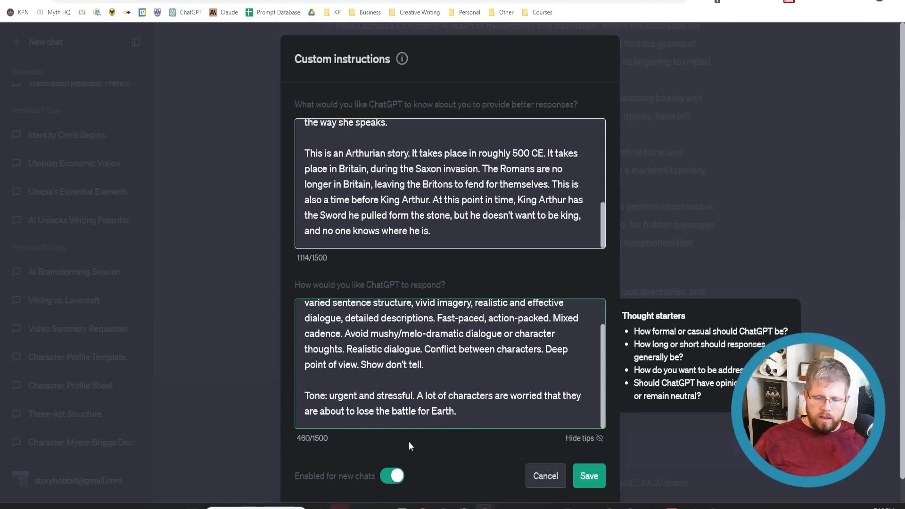
left_click(588, 476)
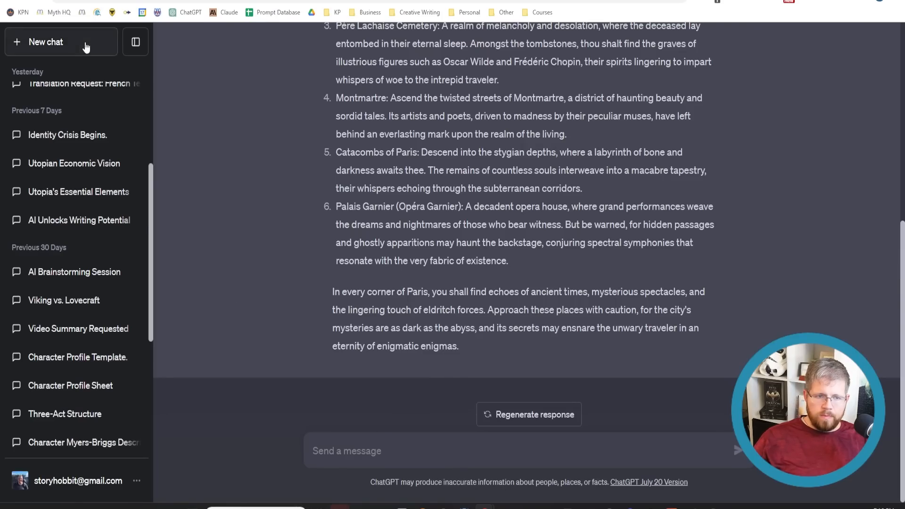
- Start a fresh GPT-4 chat asking for a Faerie Queen scene and read the George and Una result
left_click(45, 41)
type("Write me the")
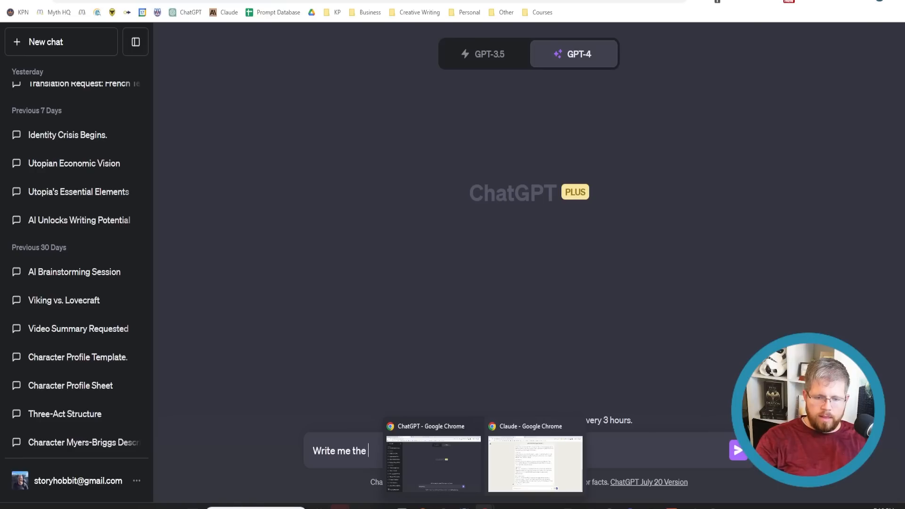
mouse_move(359, 269)
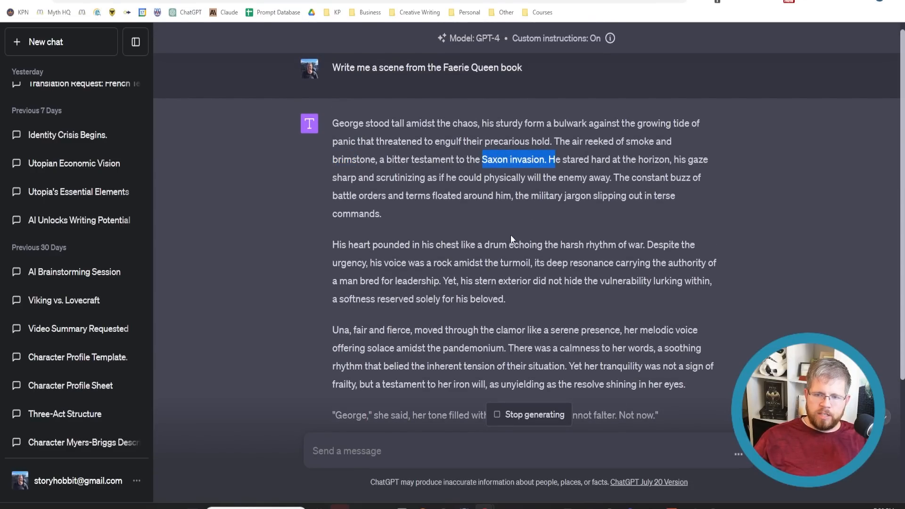
scroll("down", 3)
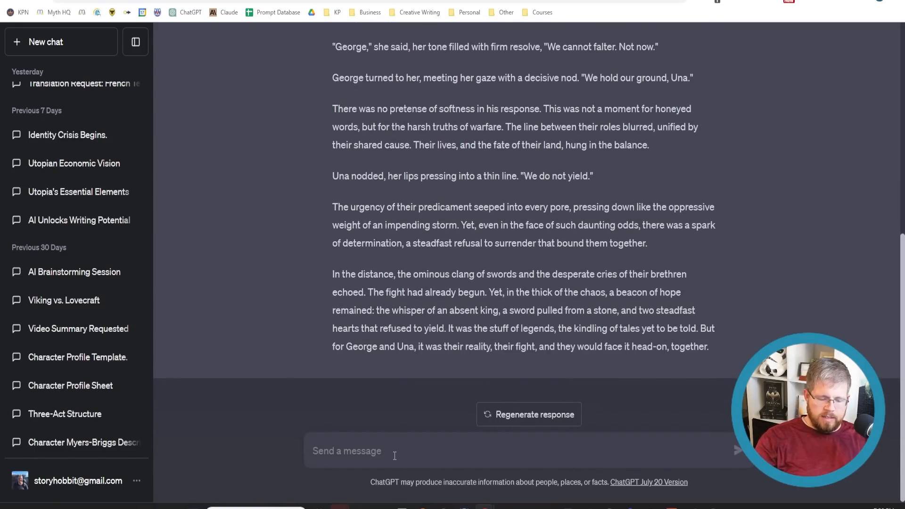
- Request the first 500 words of the opening chapter: George and Una's wedding officiated by Gloriana
type("Let's start over. Write a")
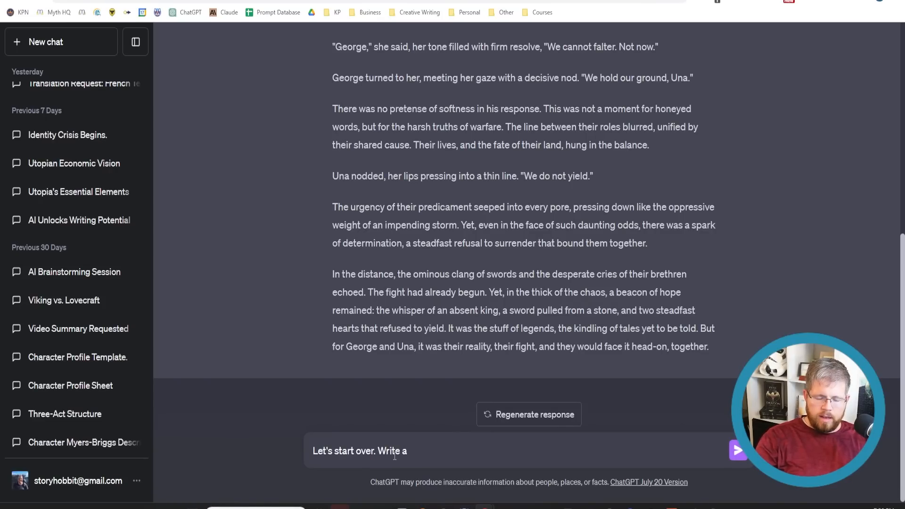
type("the")
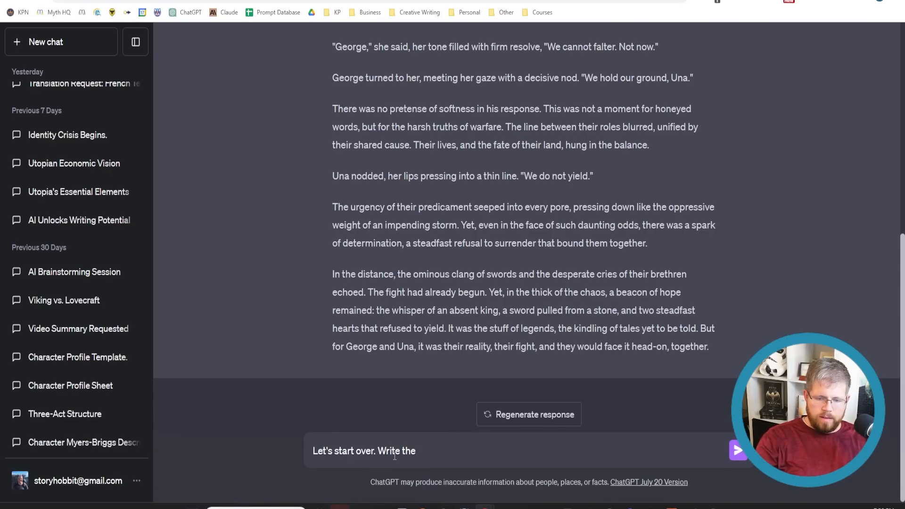
type("first 500")
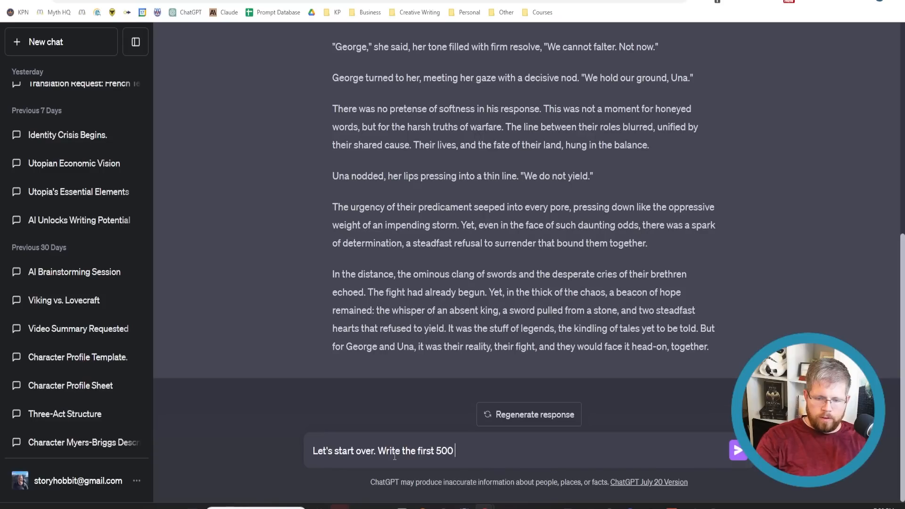
type("words of a scene")
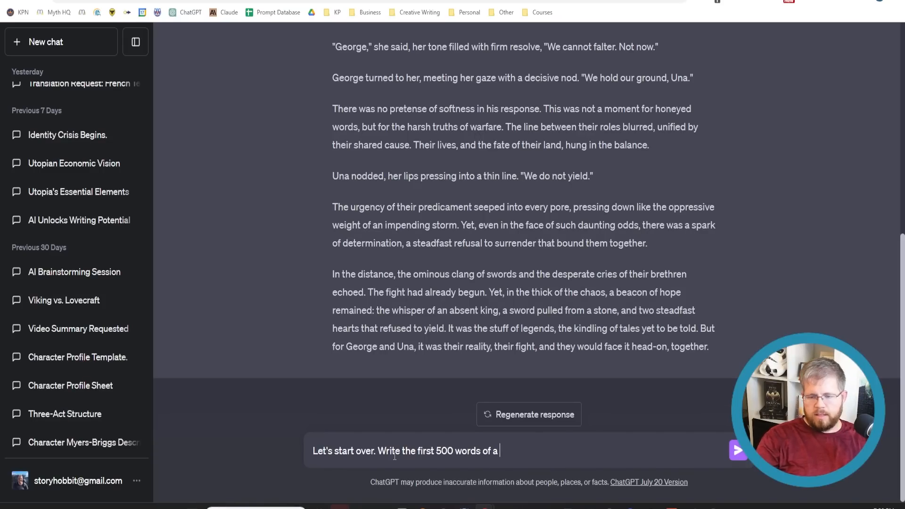
type("the opening chapter, where")
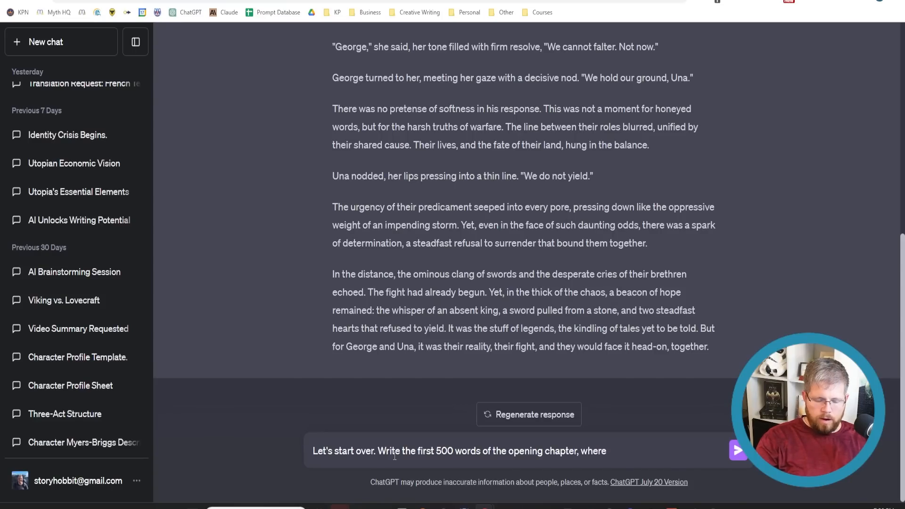
type("George and Una")
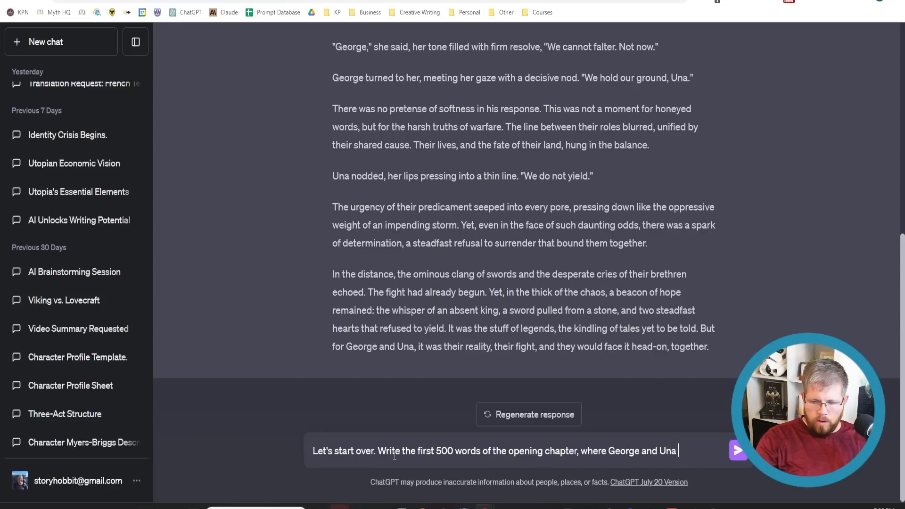
type("are about to be married, and the w")
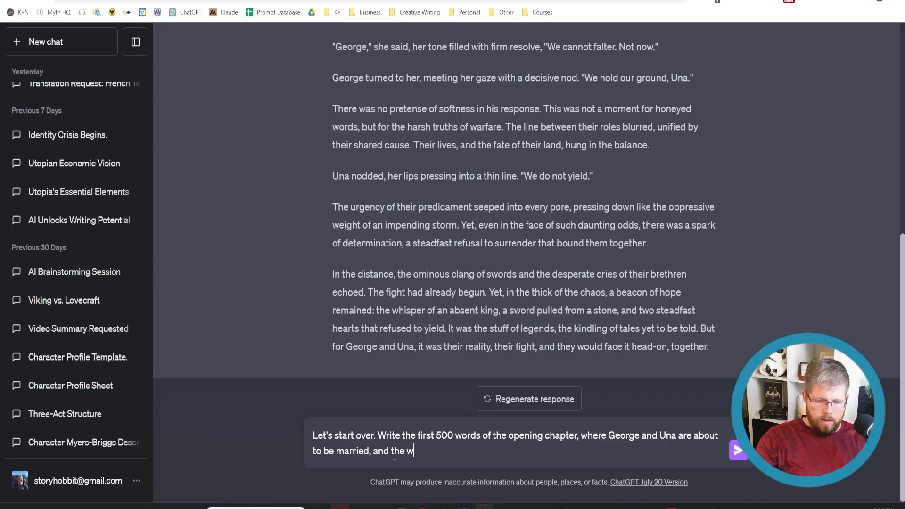
type("edding is official")
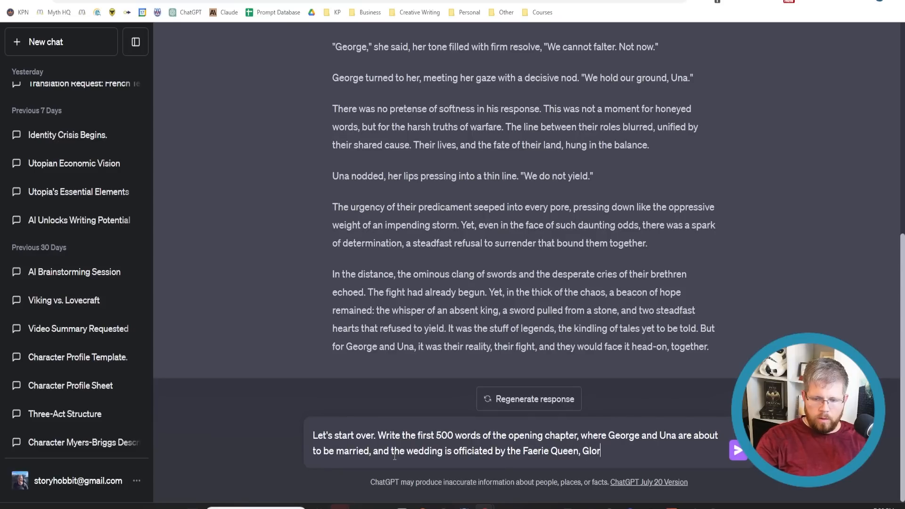
left_click(737, 450)
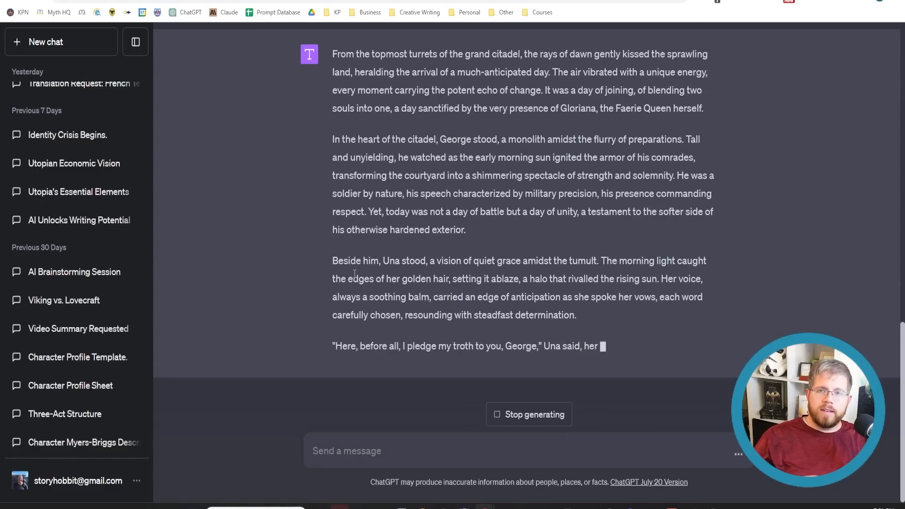
- Read through the generated wedding chapter
scroll("down", 3)
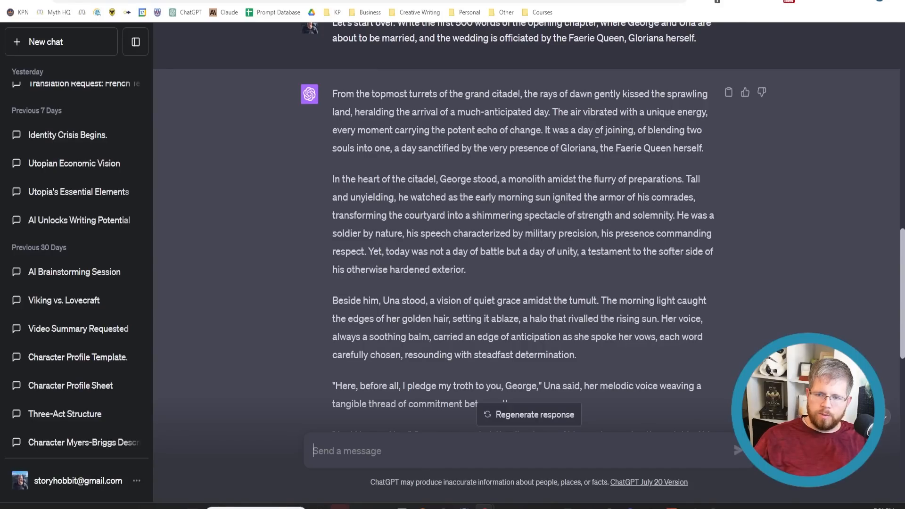
mouse_move(391, 159)
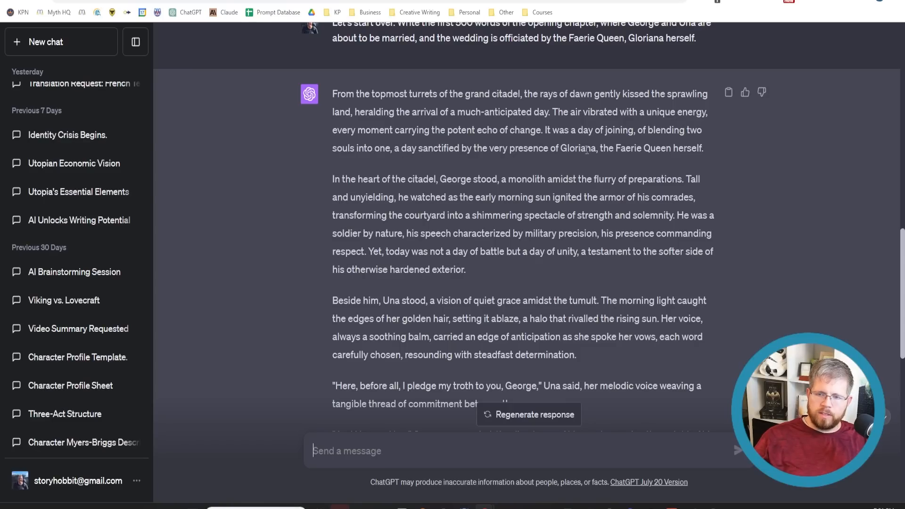
mouse_move(490, 246)
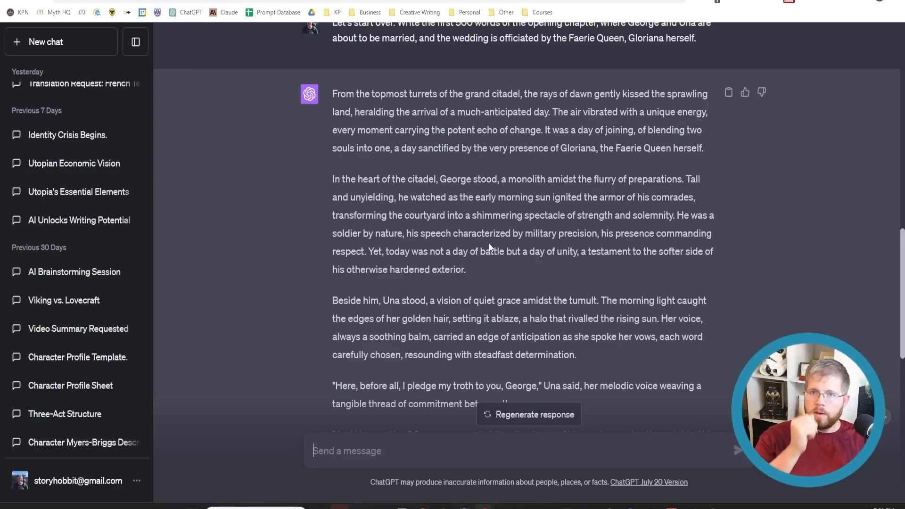
scroll("down", 3)
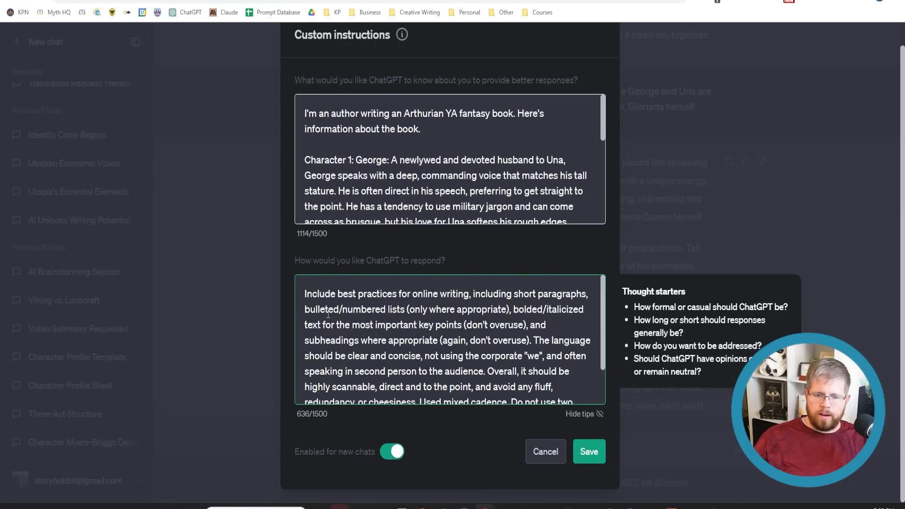
mouse_move(496, 365)
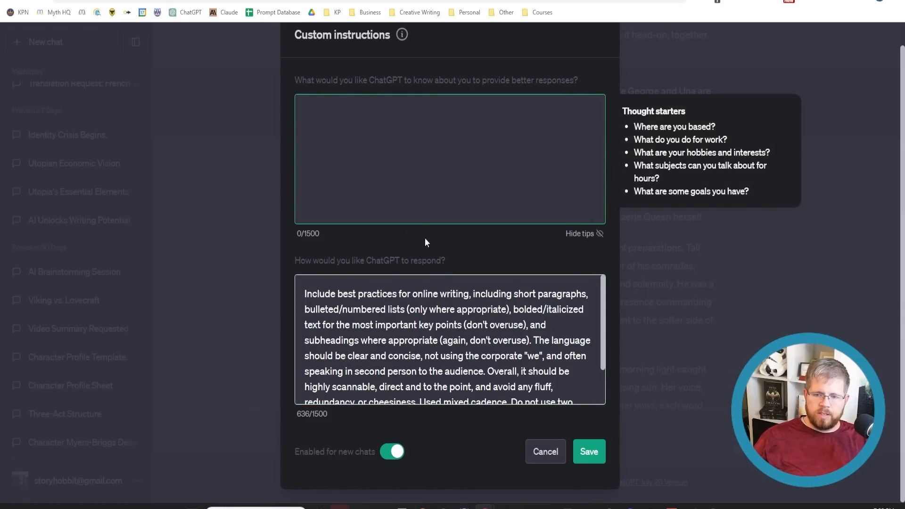
- Save custom instructions with the about-you box cleared and the online-writing style kept
left_click(544, 452)
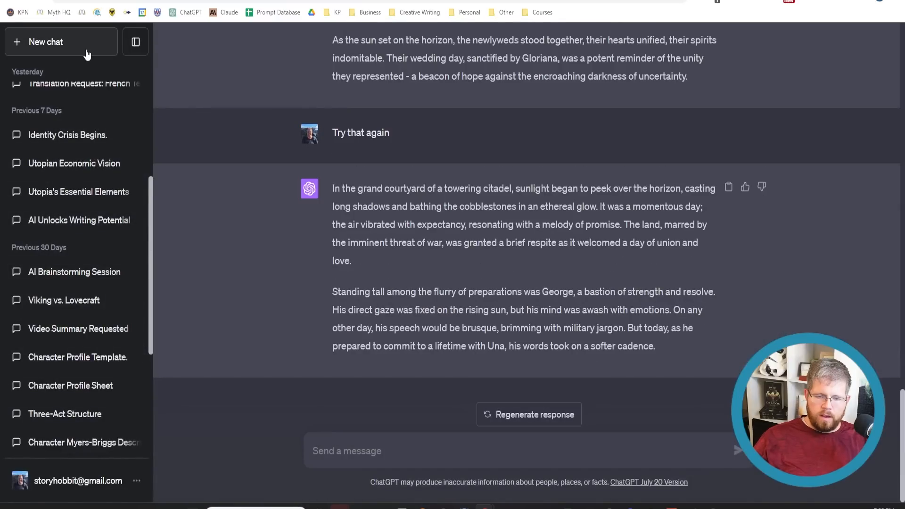
- Start a new GPT-4 chat and request an article about King Arthur
left_click(574, 53)
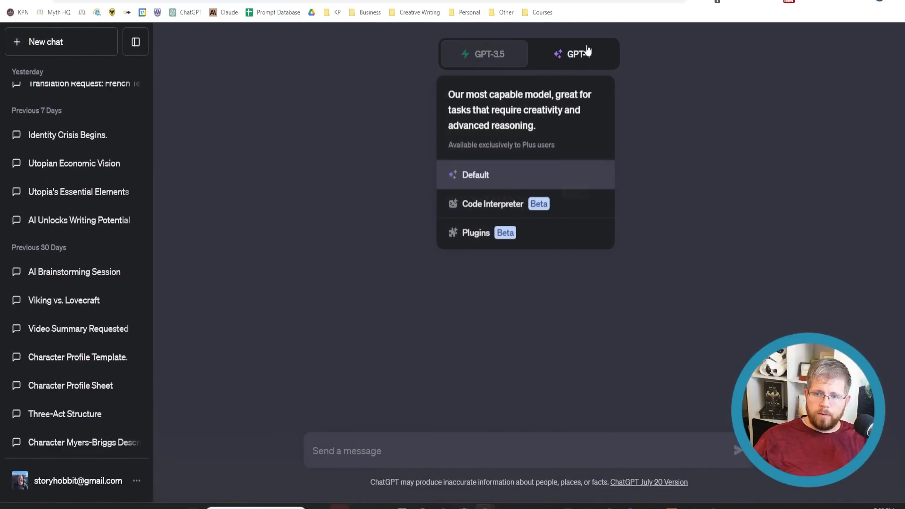
left_click(574, 54)
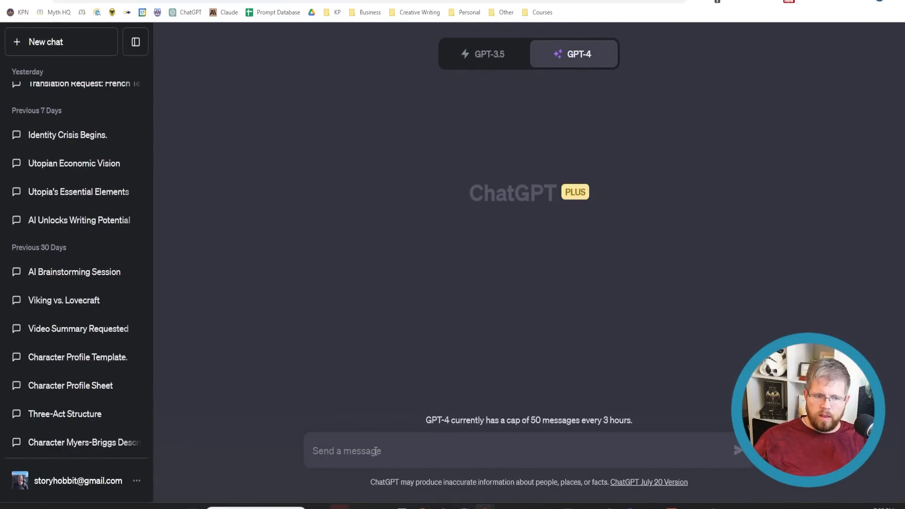
type("Write")
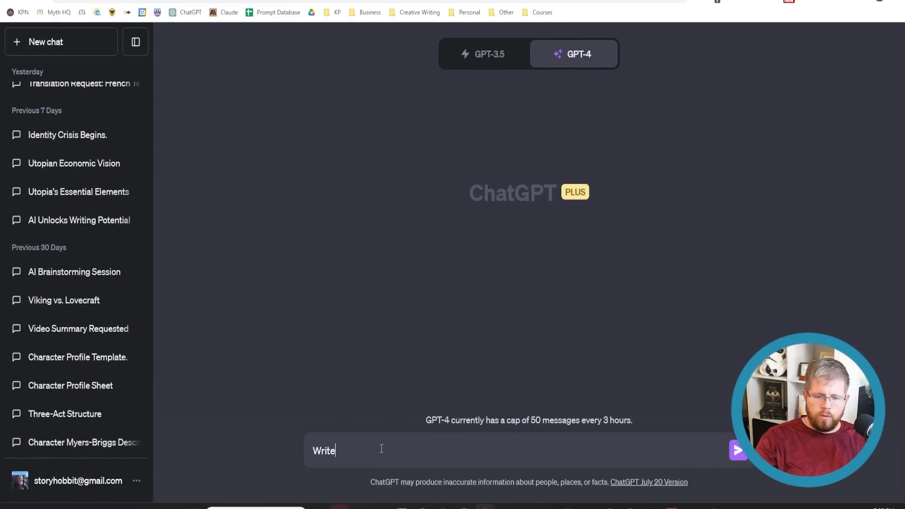
type("me an article")
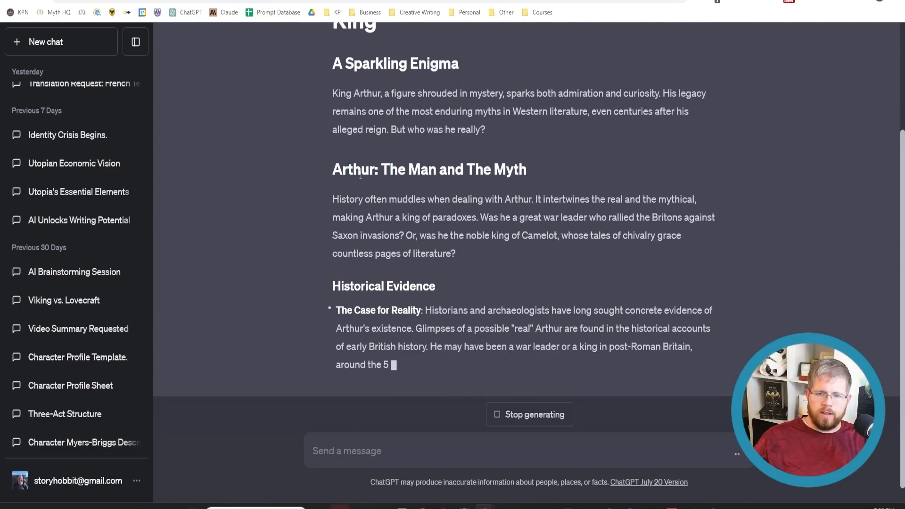
- Scroll through 'The Tale of a Legendary King' with its headings, short paragraphs and bullet points
scroll("down", 3)
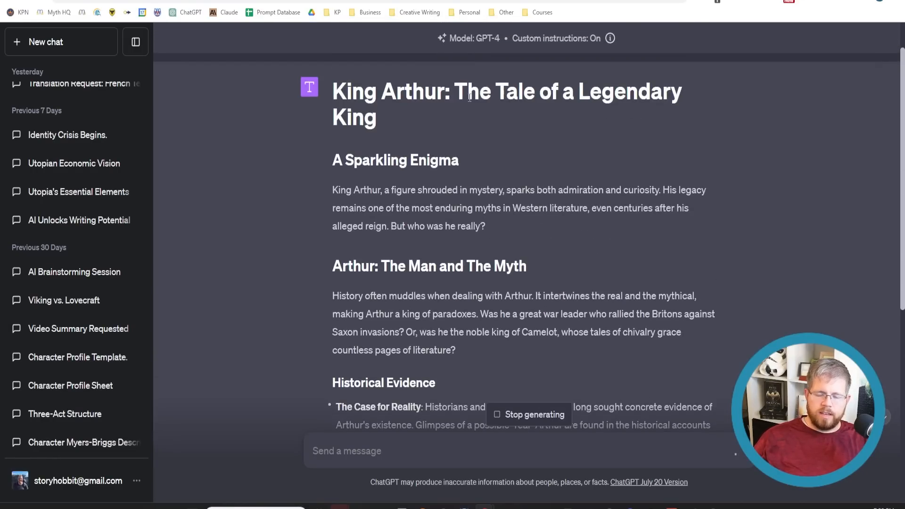
scroll("down", 3)
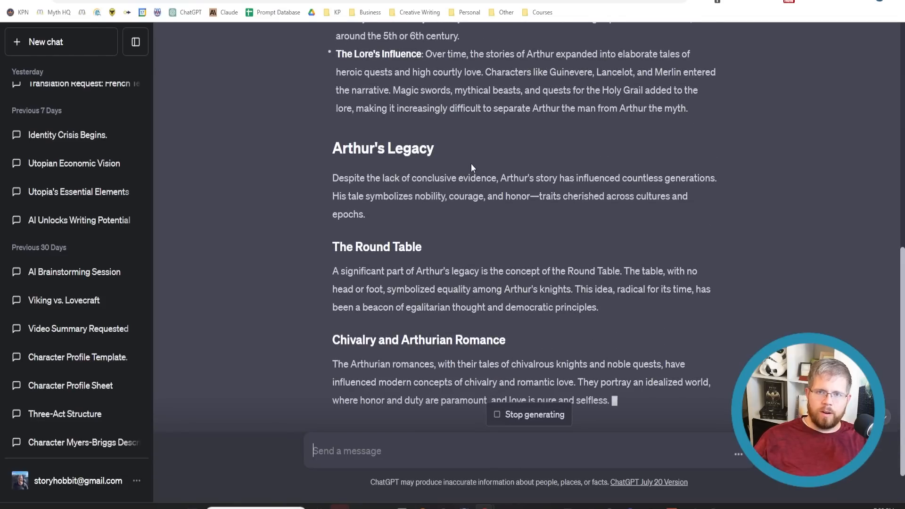
scroll("up", 3)
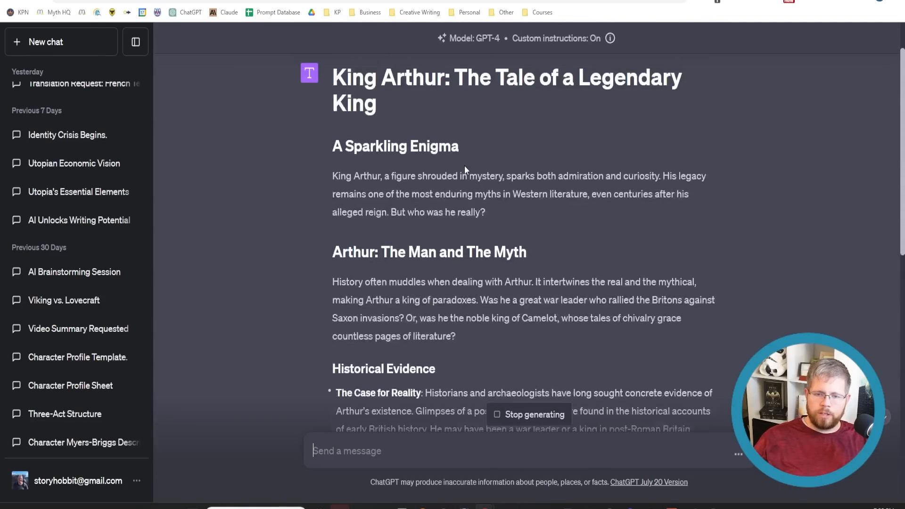
scroll("down", 3)
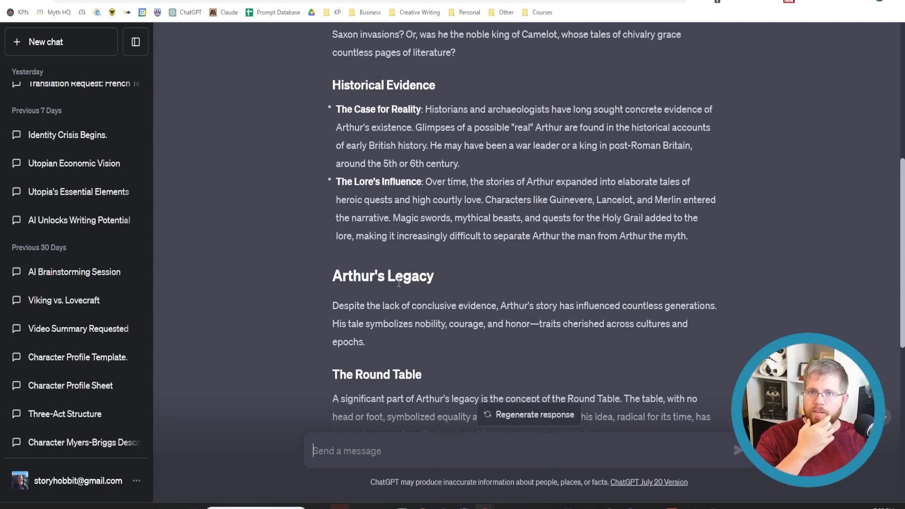
mouse_move(309, 230)
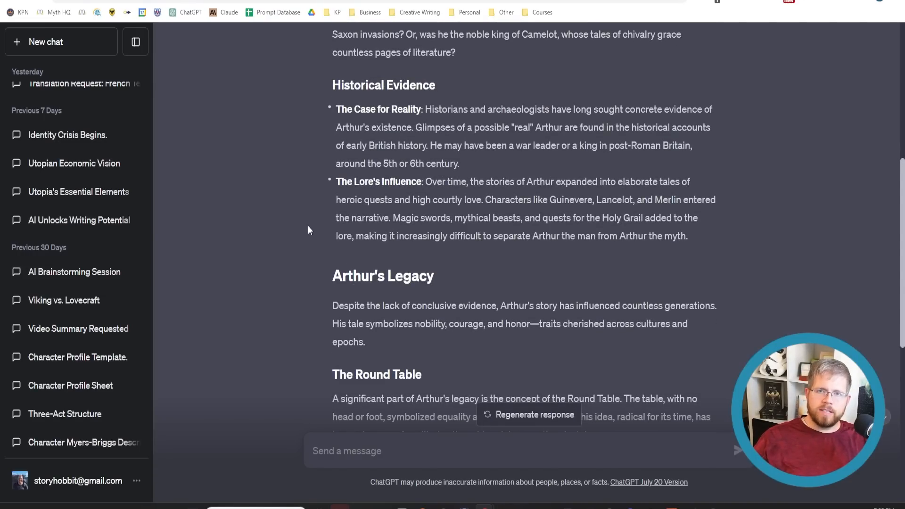
mouse_move(299, 232)
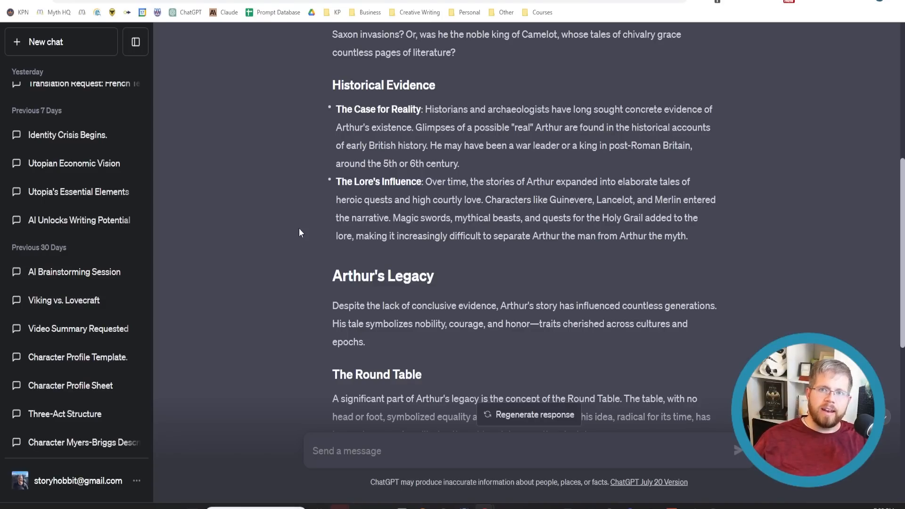
scroll("down", 3)
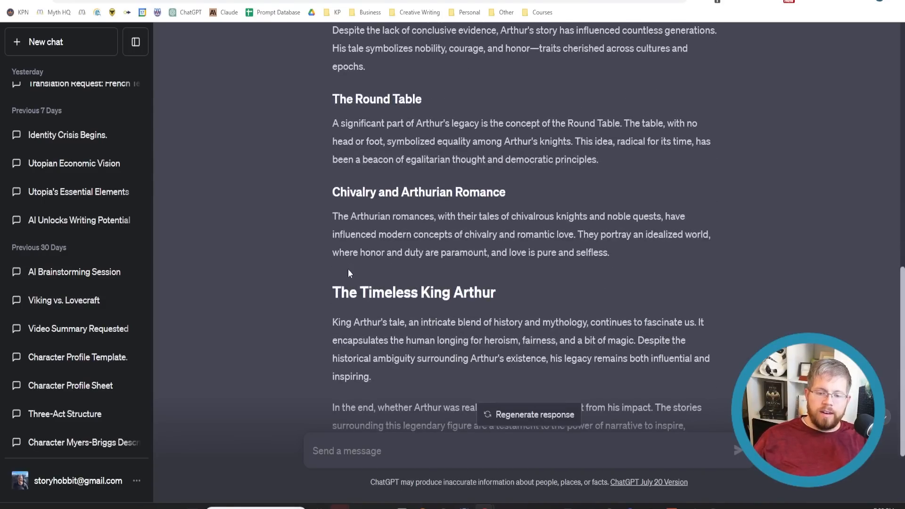
- Start a new ChatGPT chat with GPT-4 selected as the model
left_click(60, 41)
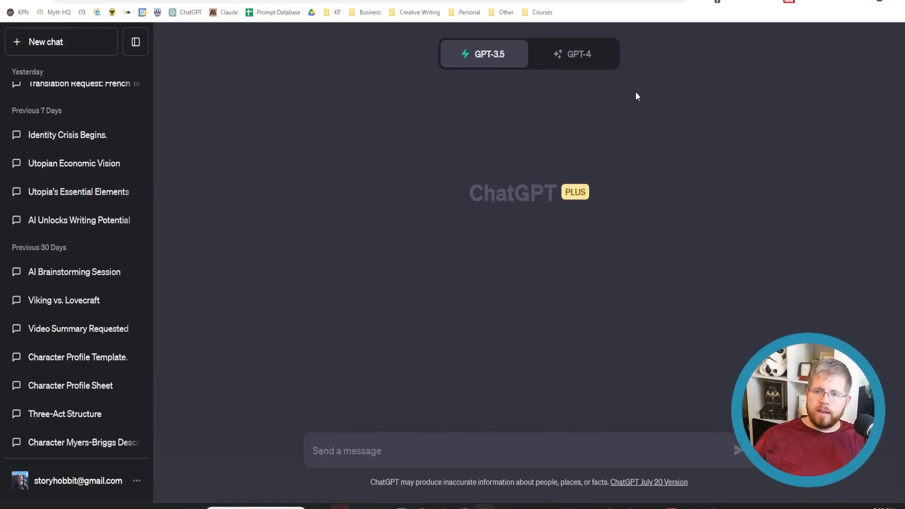
mouse_move(635, 90)
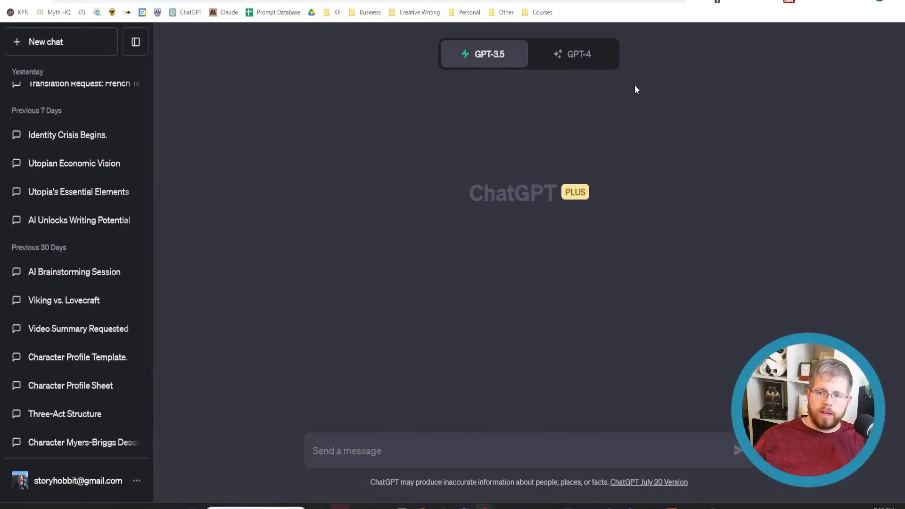
mouse_move(634, 138)
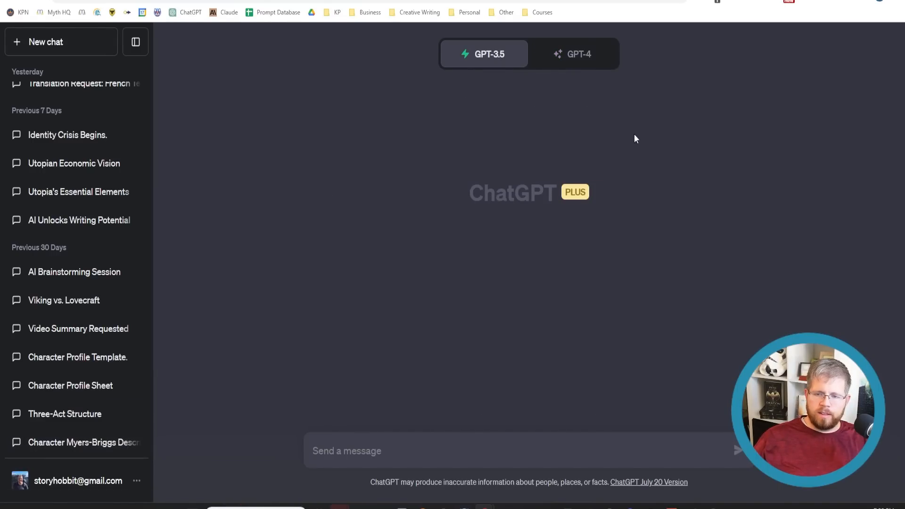
mouse_move(601, 184)
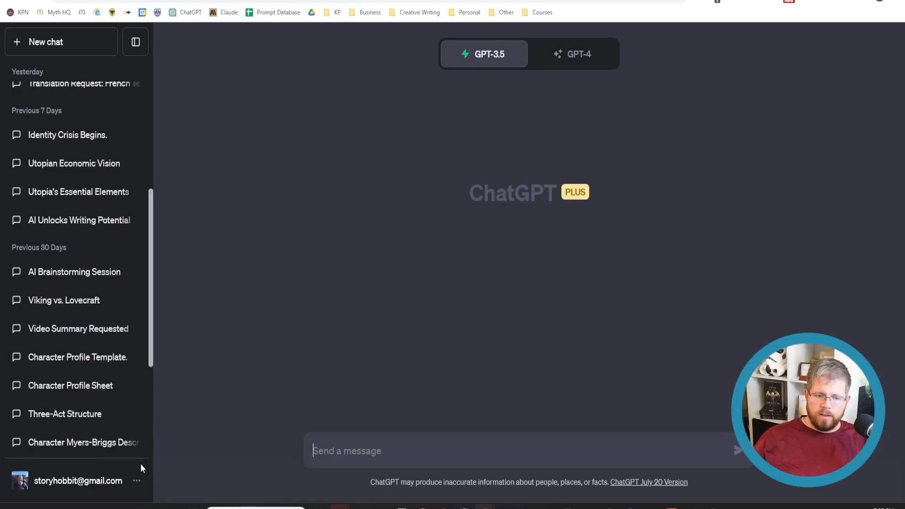
left_click(578, 53)
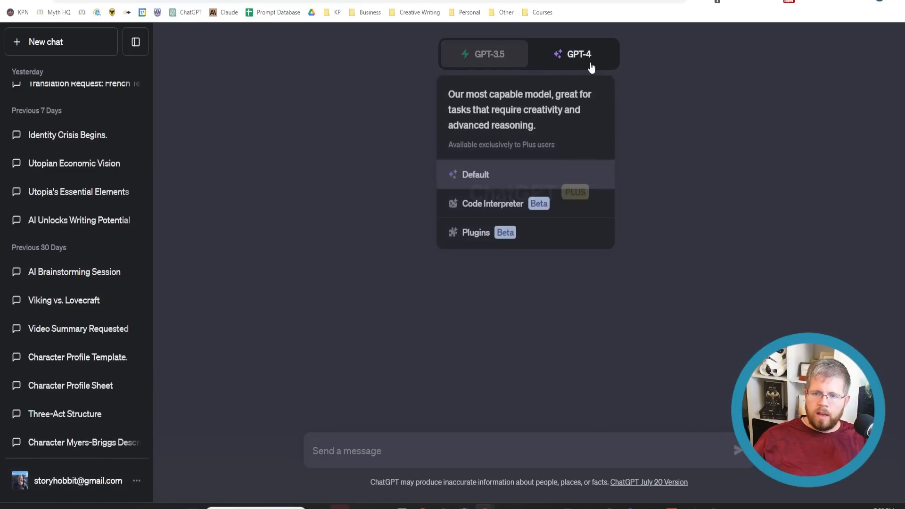
left_click(578, 54)
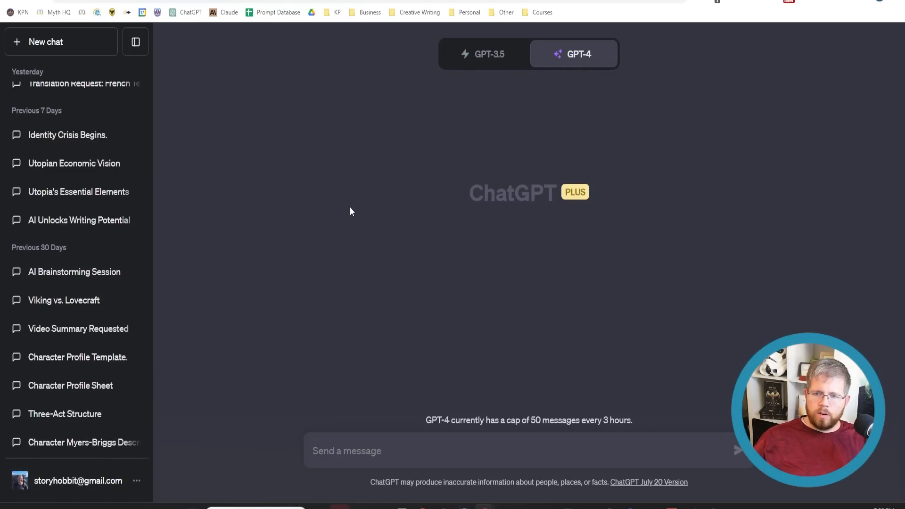
mouse_move(425, 420)
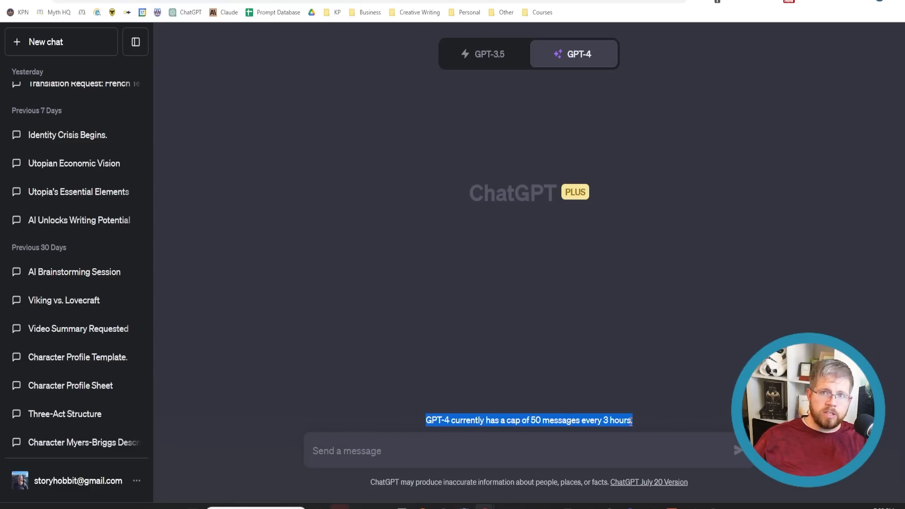
mouse_move(624, 444)
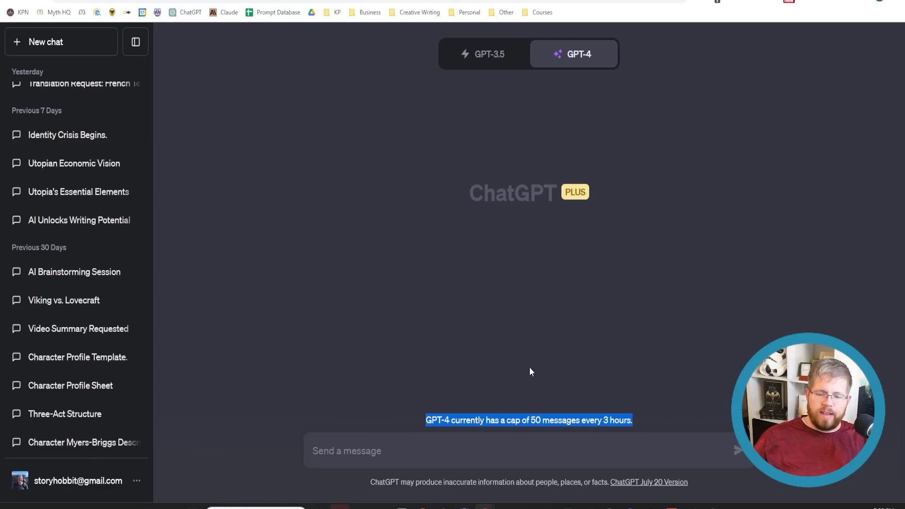
mouse_move(558, 423)
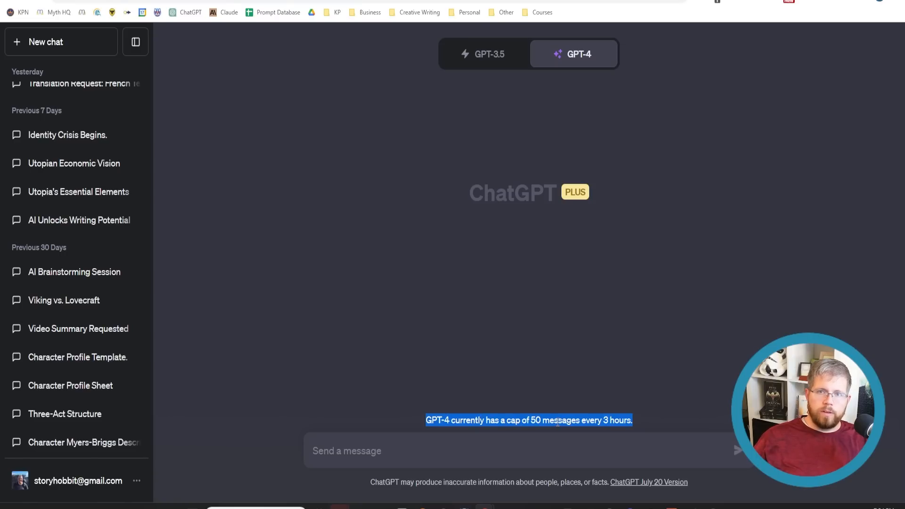
mouse_move(420, 431)
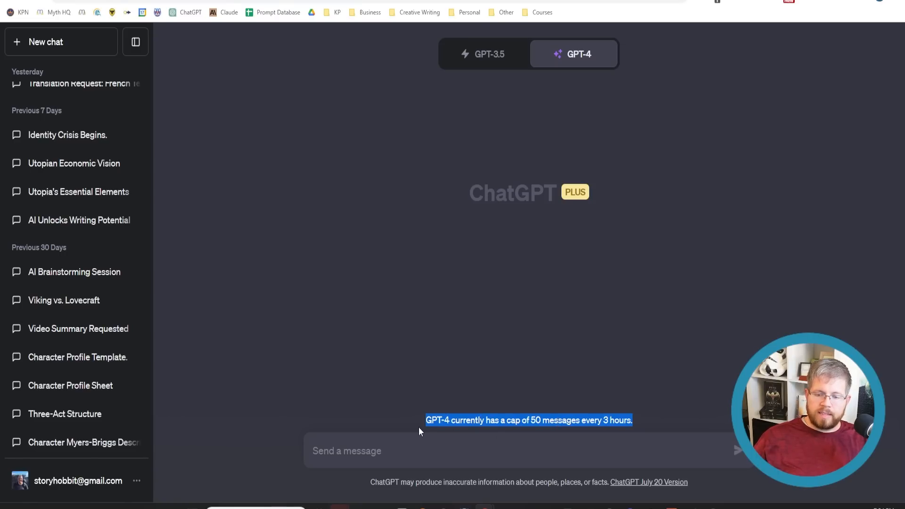
mouse_move(186, 455)
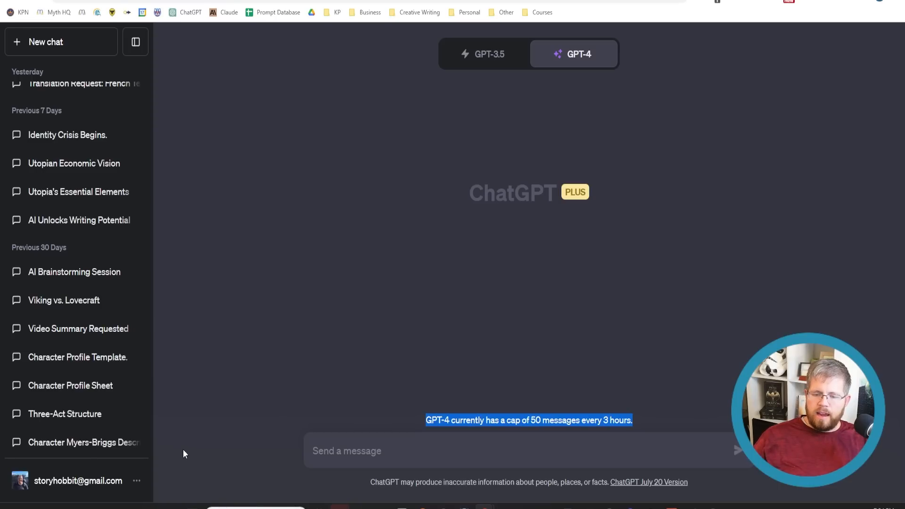
mouse_move(183, 445)
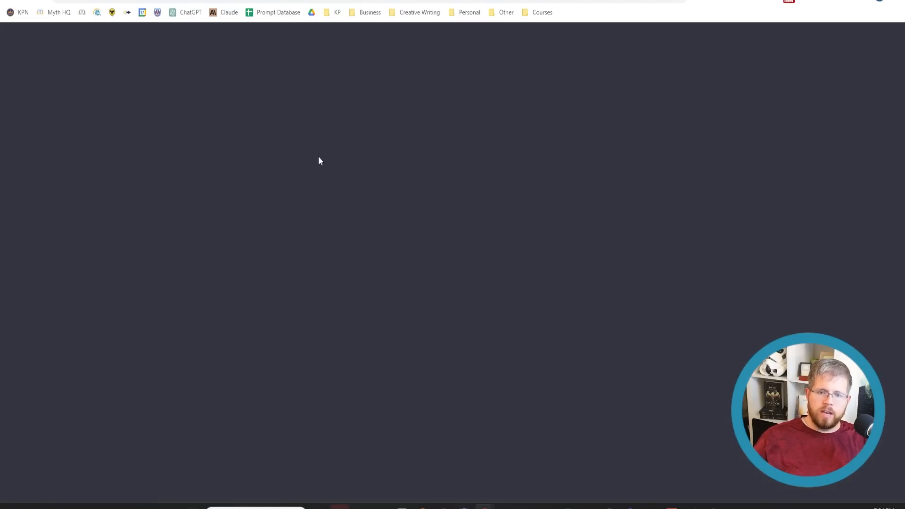
- Visit Claude's welcome page of recent chats, then return to the ChatGPT chat
left_click(228, 12)
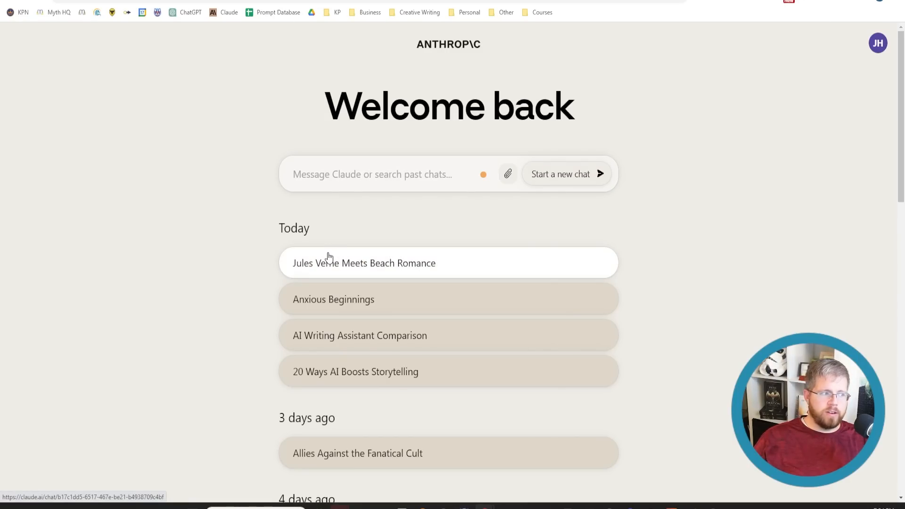
left_click(190, 12)
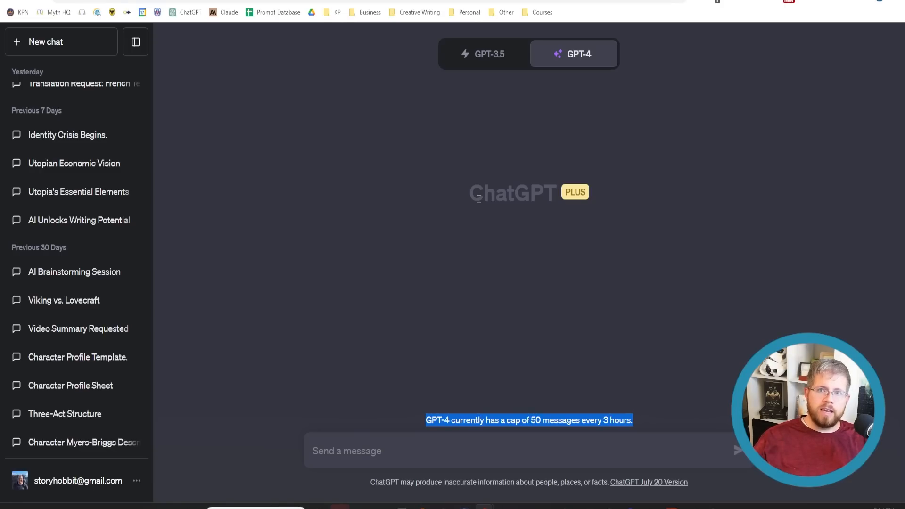
mouse_move(395, 266)
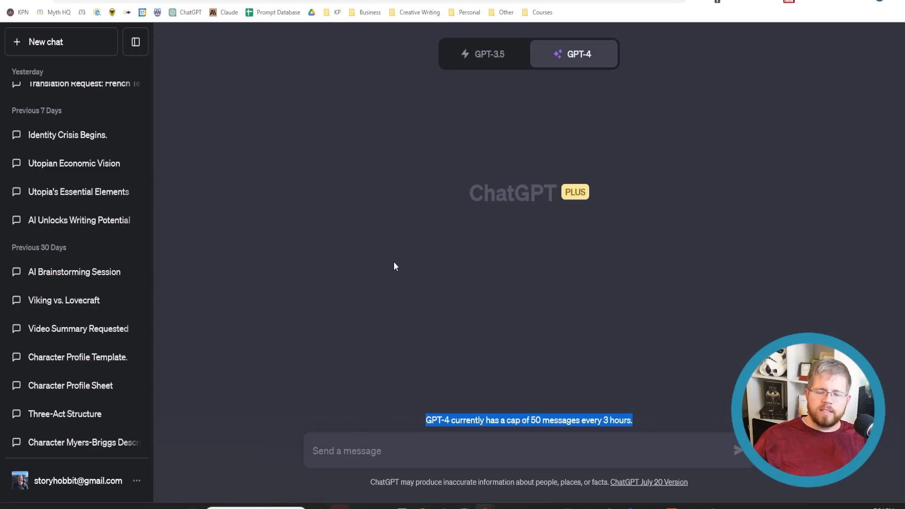
mouse_move(390, 267)
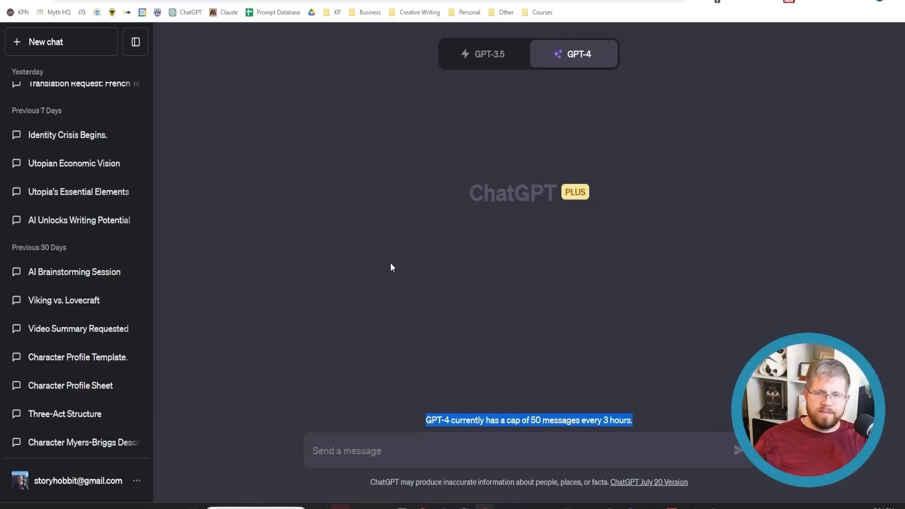
mouse_move(366, 432)
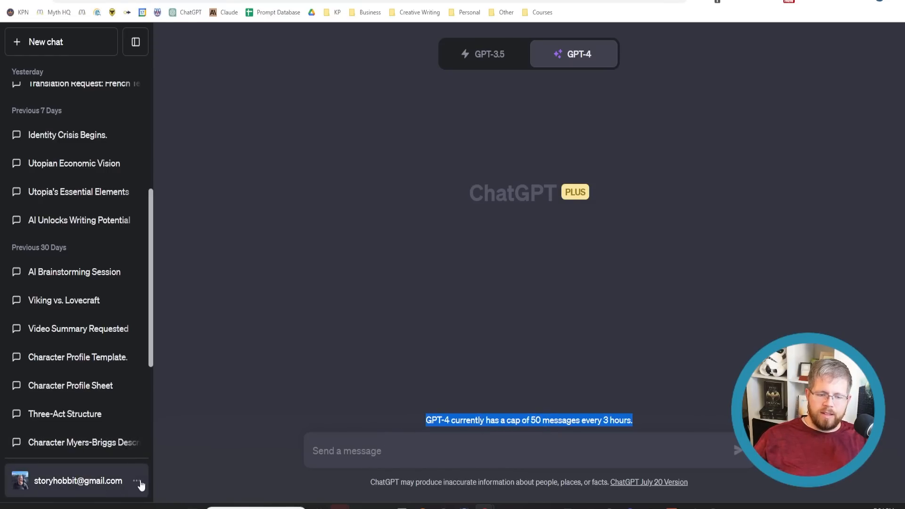
- Show the account options listing Custom instructions
left_click(78, 481)
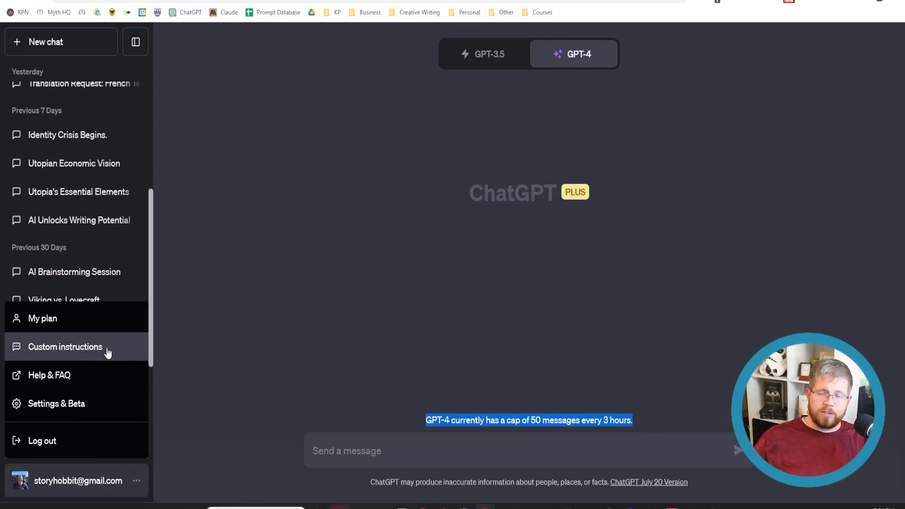
mouse_move(106, 359)
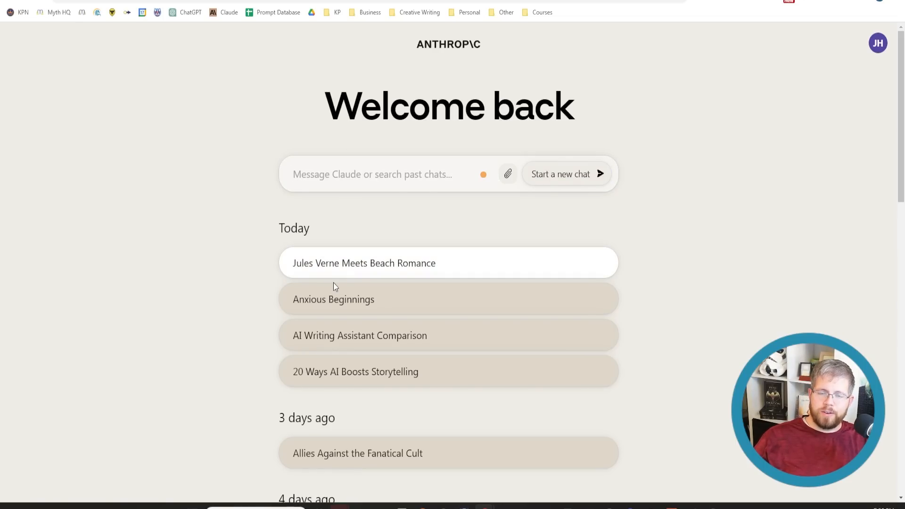
mouse_move(340, 158)
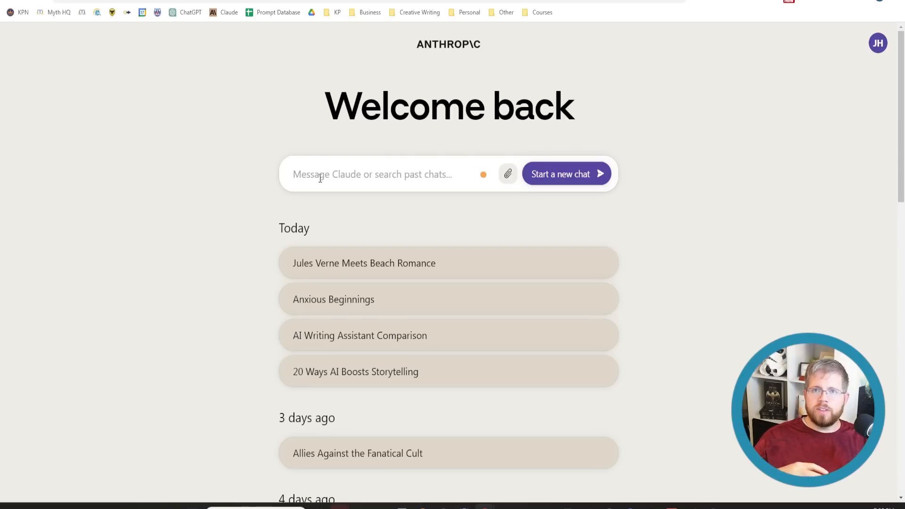
left_click(372, 173)
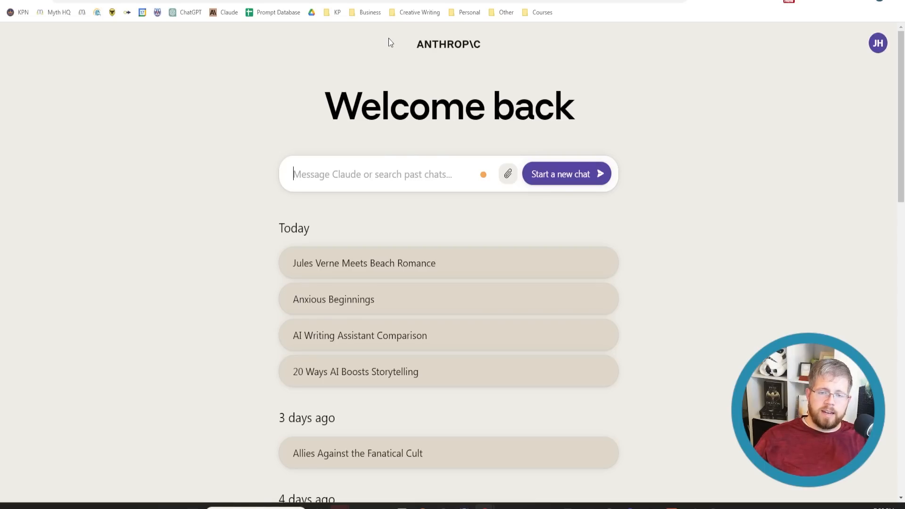
mouse_move(397, 72)
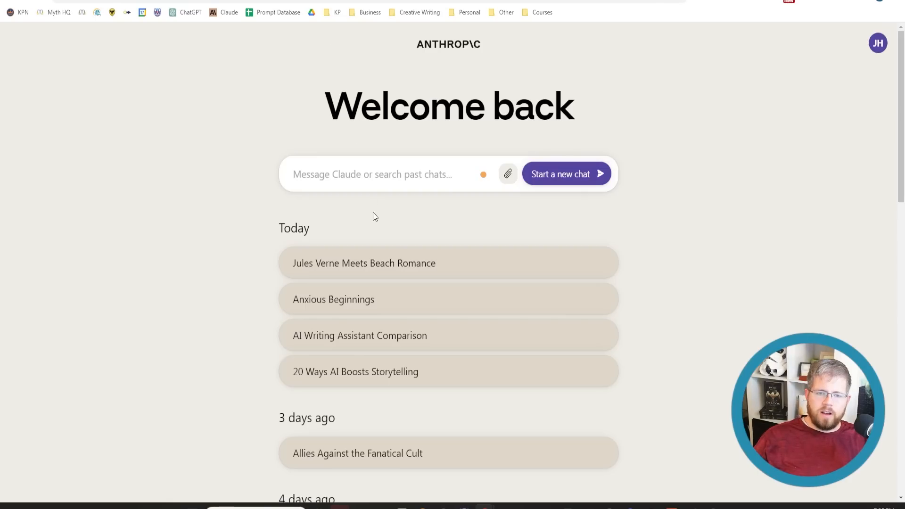
mouse_move(364, 188)
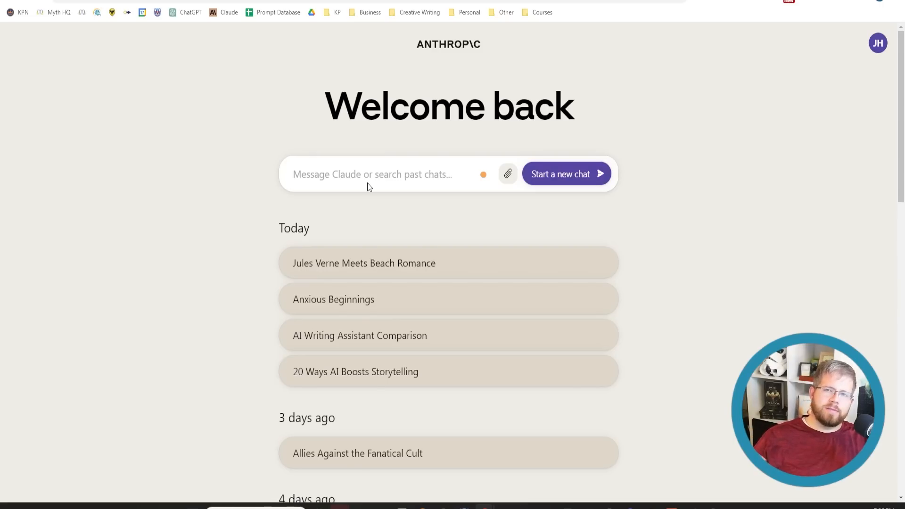
mouse_move(375, 191)
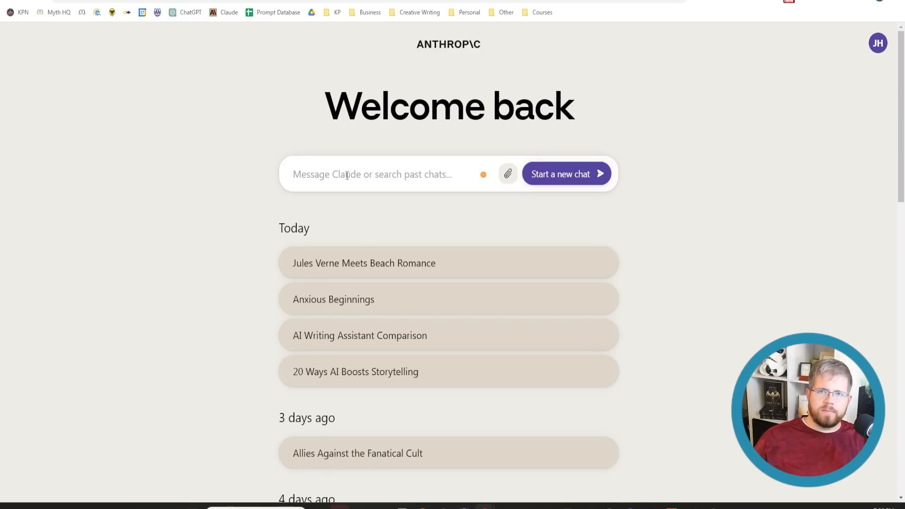
left_click(373, 173)
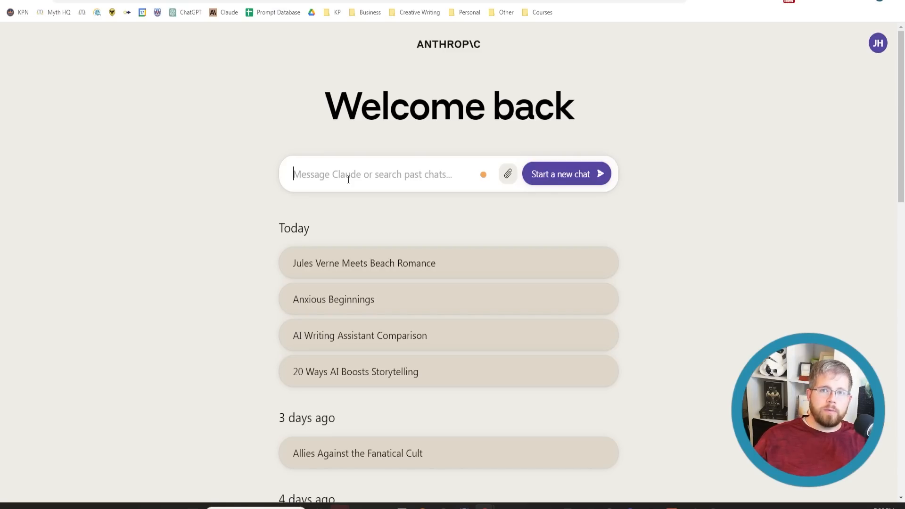
mouse_move(348, 187)
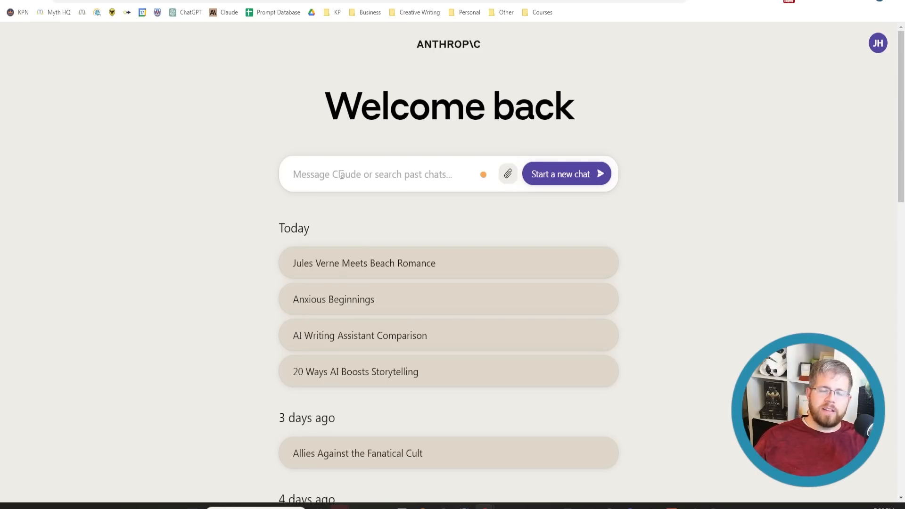
left_click(372, 174)
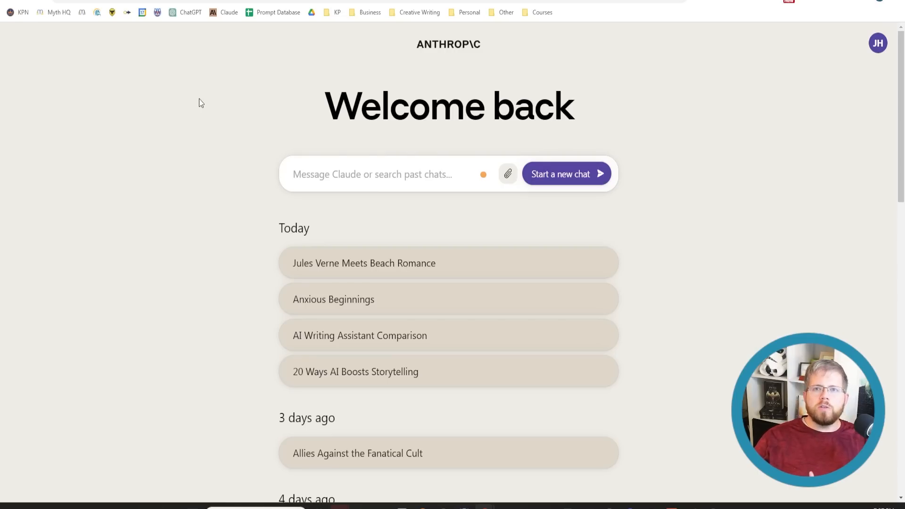
left_click(373, 173)
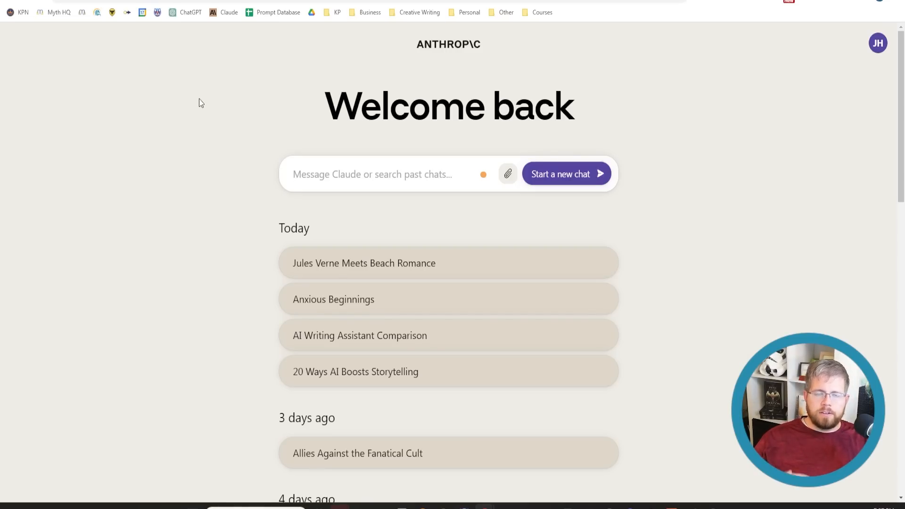
left_click(373, 174)
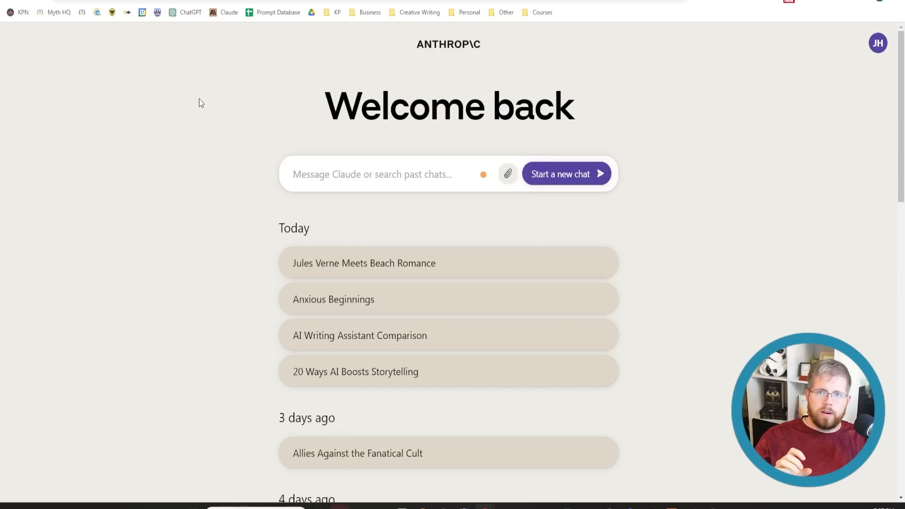
left_click(372, 174)
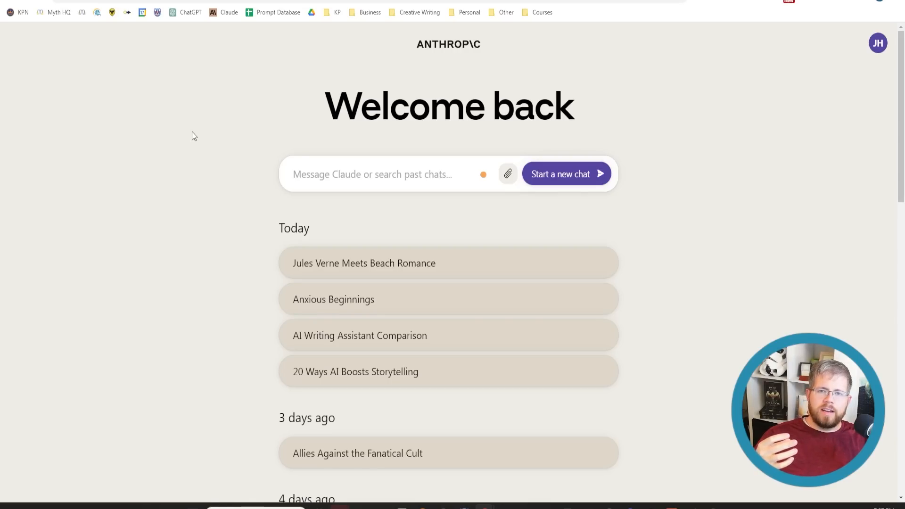
left_click(373, 173)
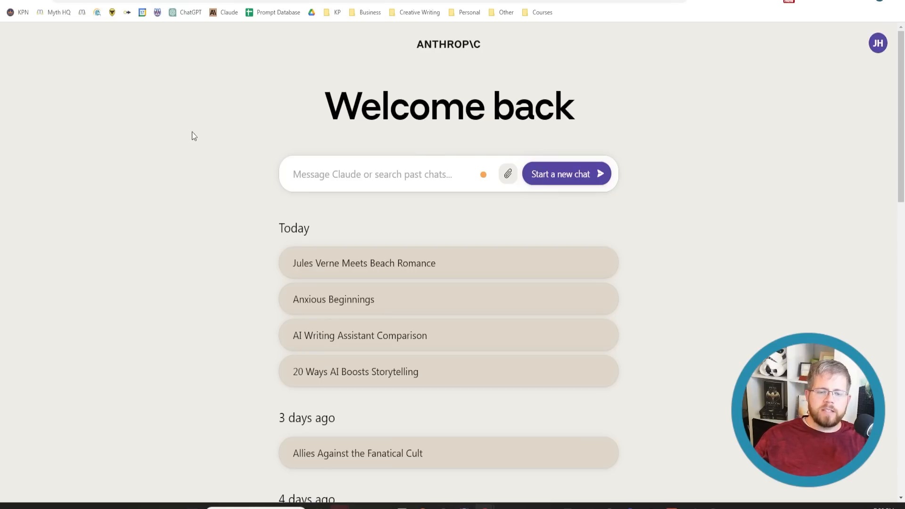
left_click(372, 173)
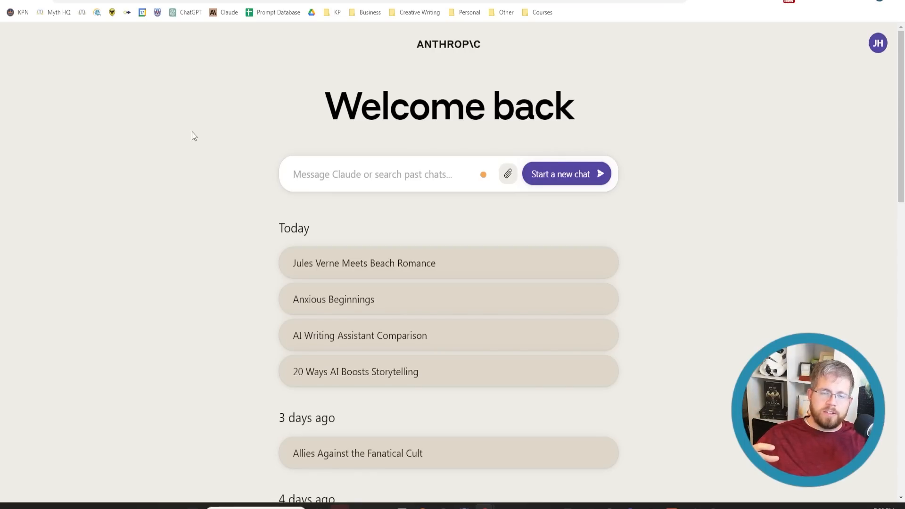
left_click(373, 175)
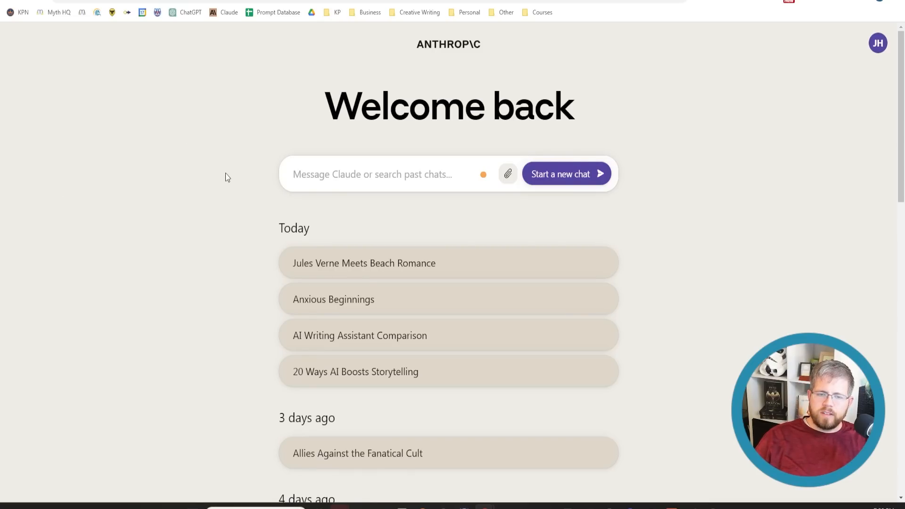
mouse_move(226, 182)
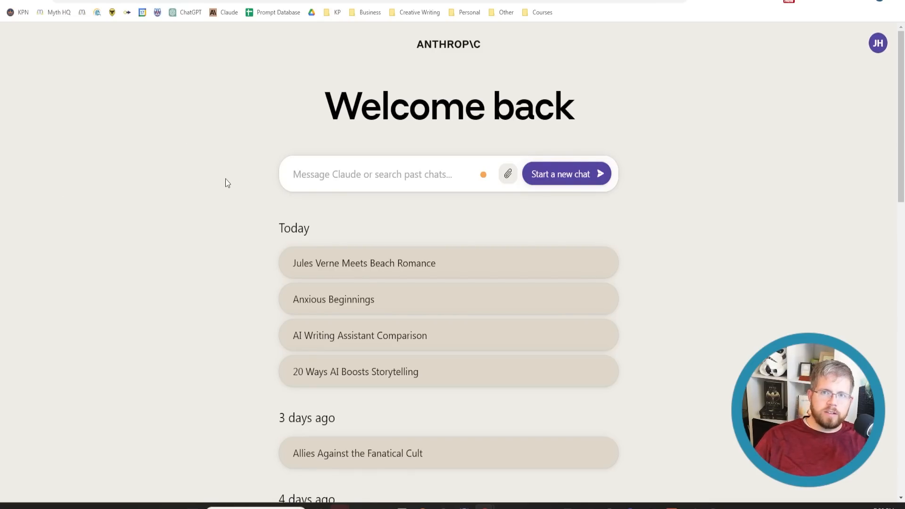
mouse_move(220, 171)
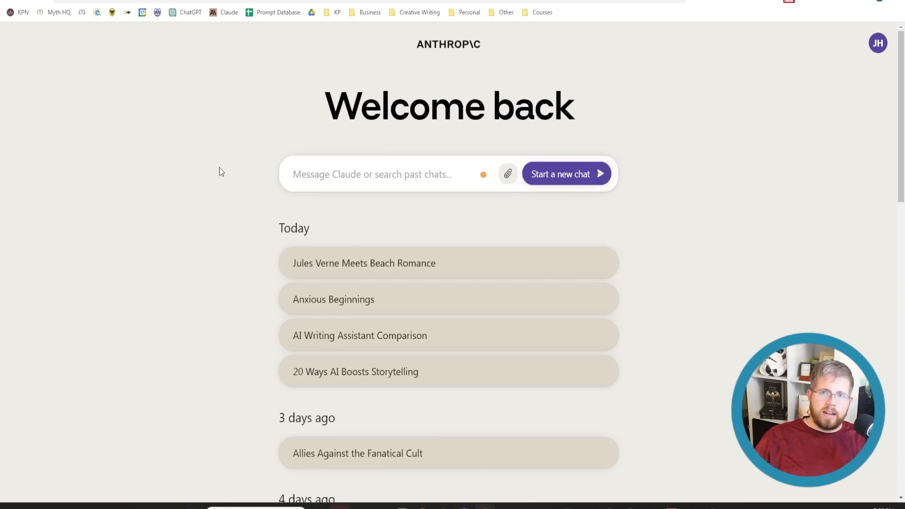
left_click(373, 173)
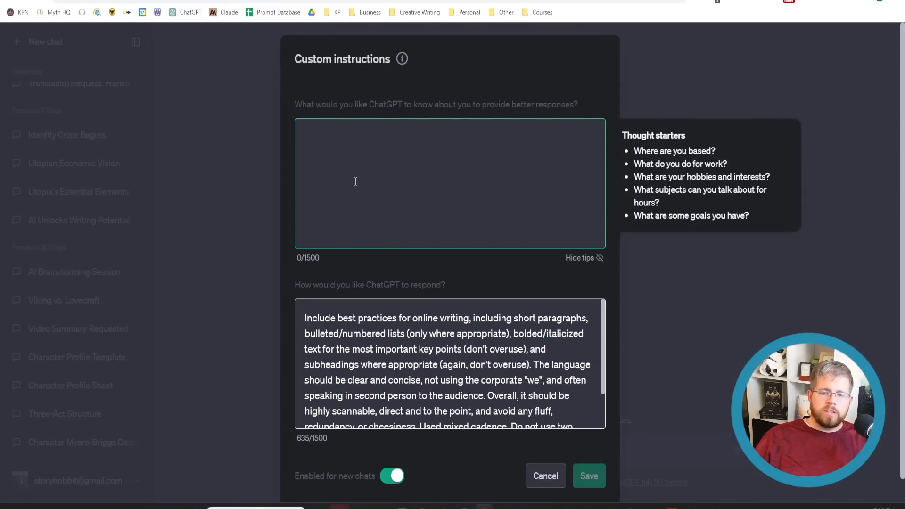
mouse_move(309, 294)
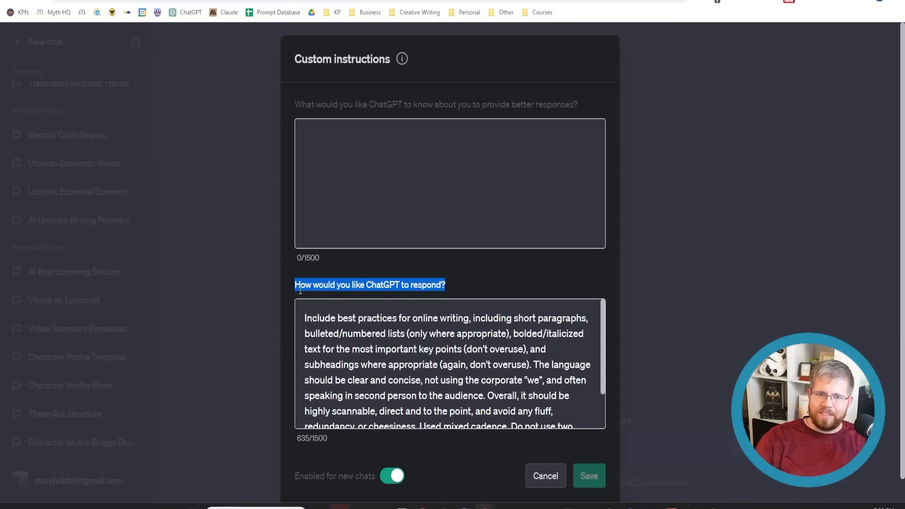
mouse_move(289, 218)
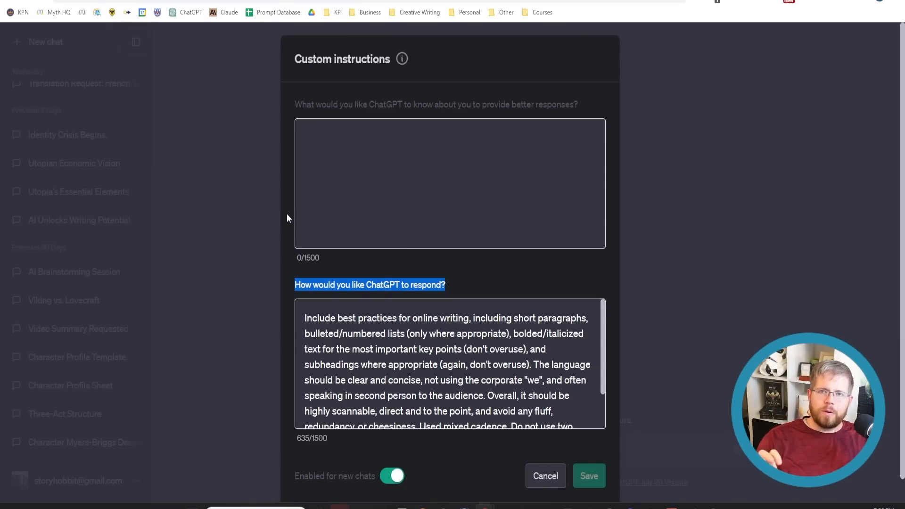